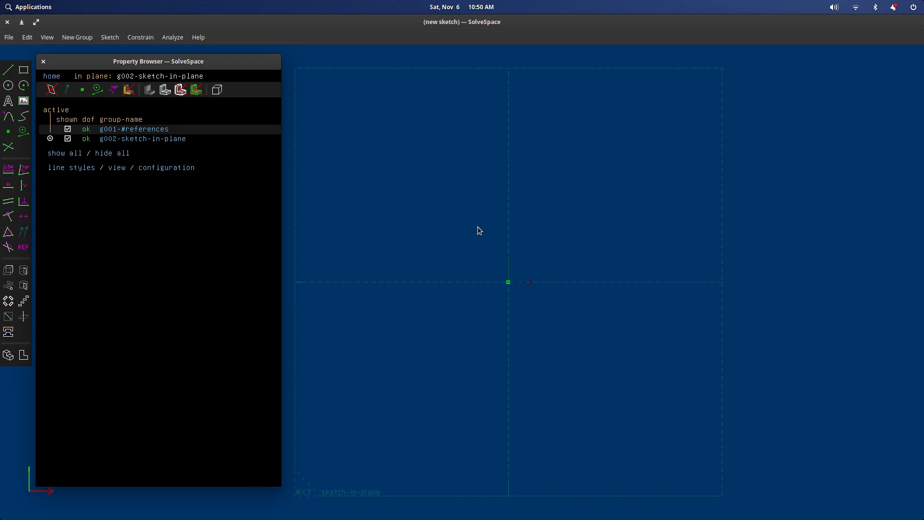
{"action": "mouse_move", "coordinate": [410, 204]}
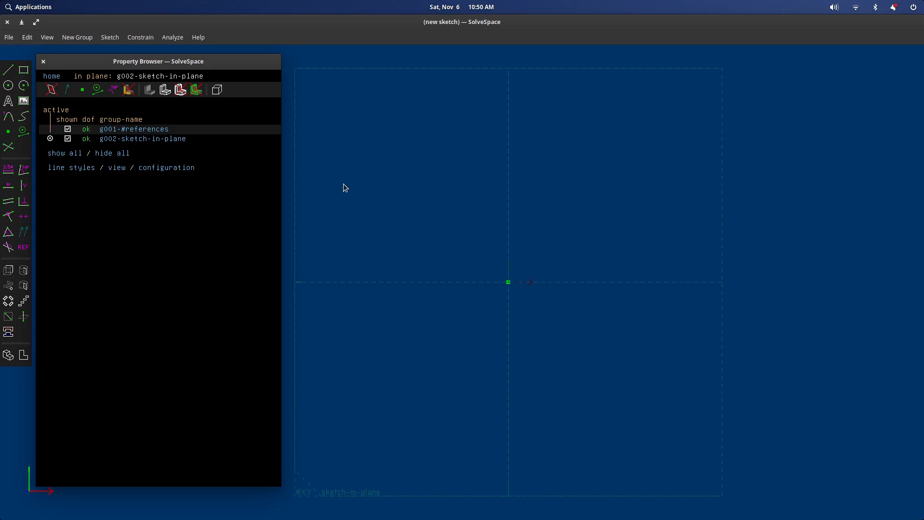
Open the recent ANSI C SIZE TEMPLATE.slvs drawing with its border and title block
{"action": "left_click", "coordinate": [9, 37]}
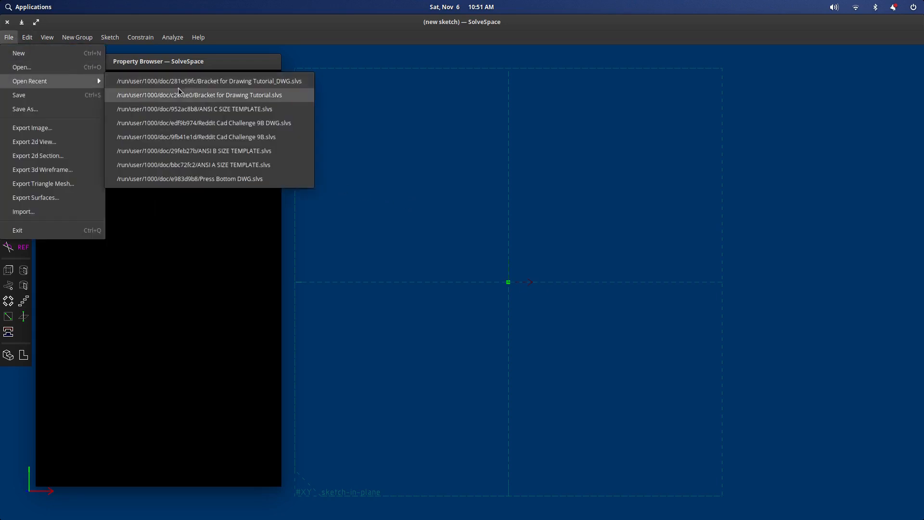
{"action": "left_click", "coordinate": [194, 109]}
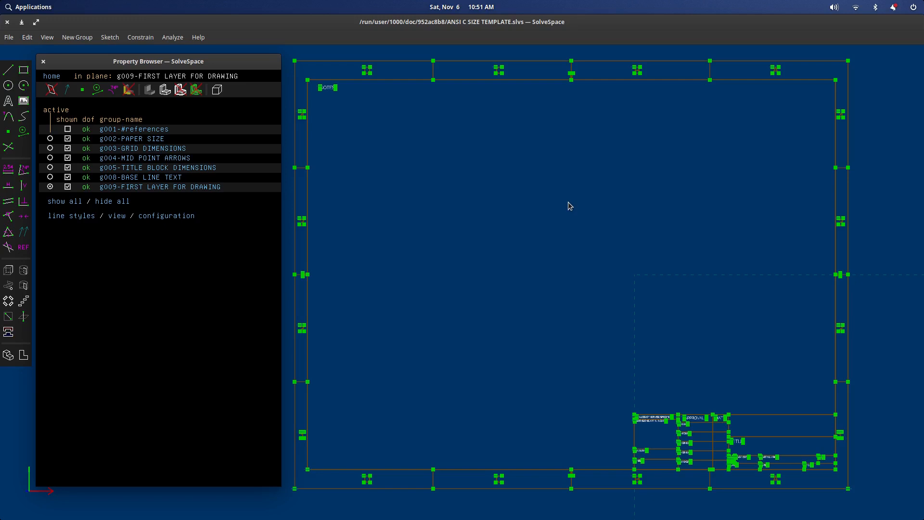
{"action": "mouse_move", "coordinate": [565, 207]}
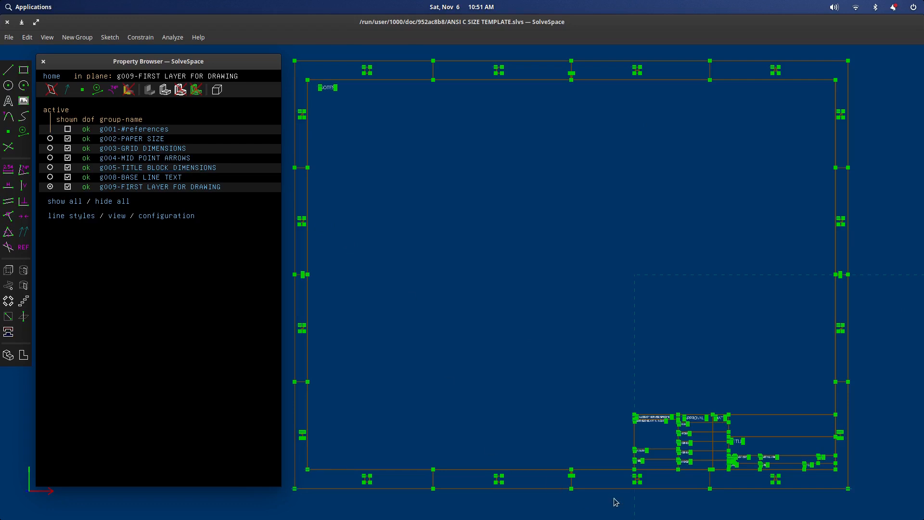
{"action": "mouse_move", "coordinate": [396, 208]}
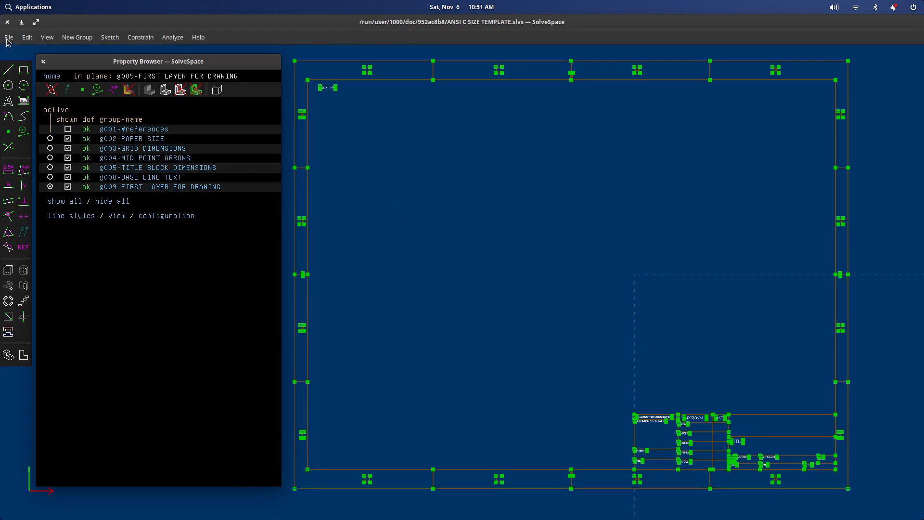
Save the template as Bracket for Drawing Tutorial_DWG.slvs, replacing the existing file
{"action": "left_click", "coordinate": [9, 36]}
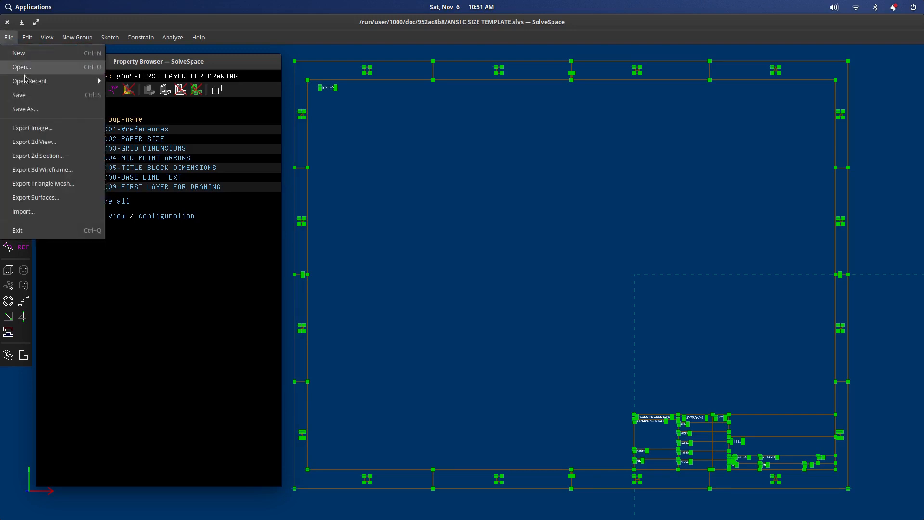
{"action": "left_click", "coordinate": [25, 108]}
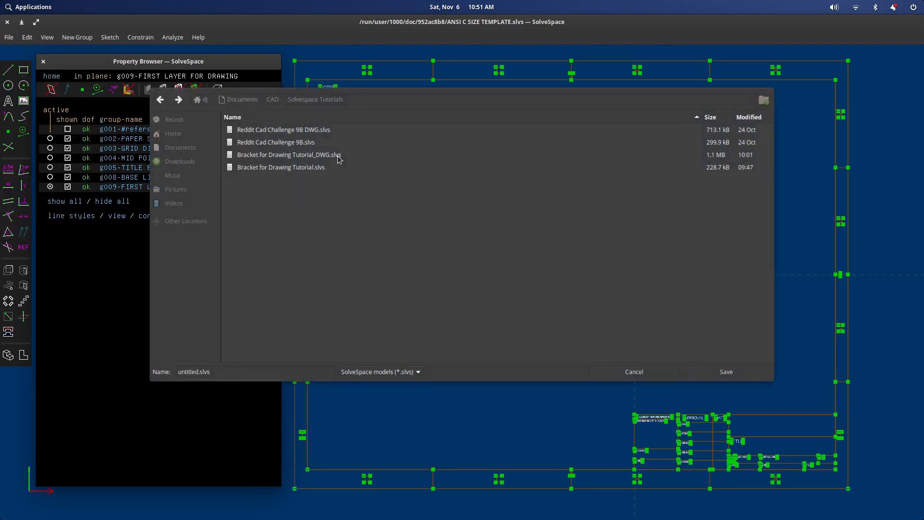
{"action": "left_click", "coordinate": [289, 154]}
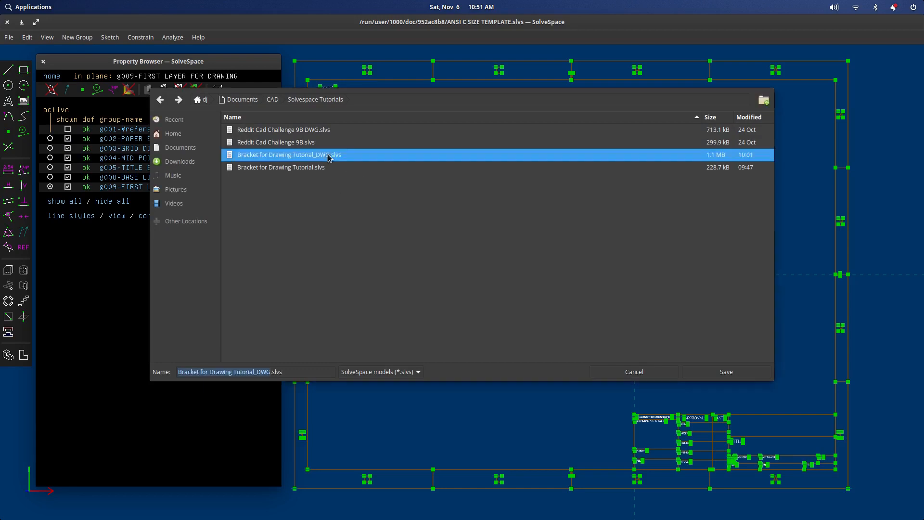
{"action": "left_click", "coordinate": [726, 371]}
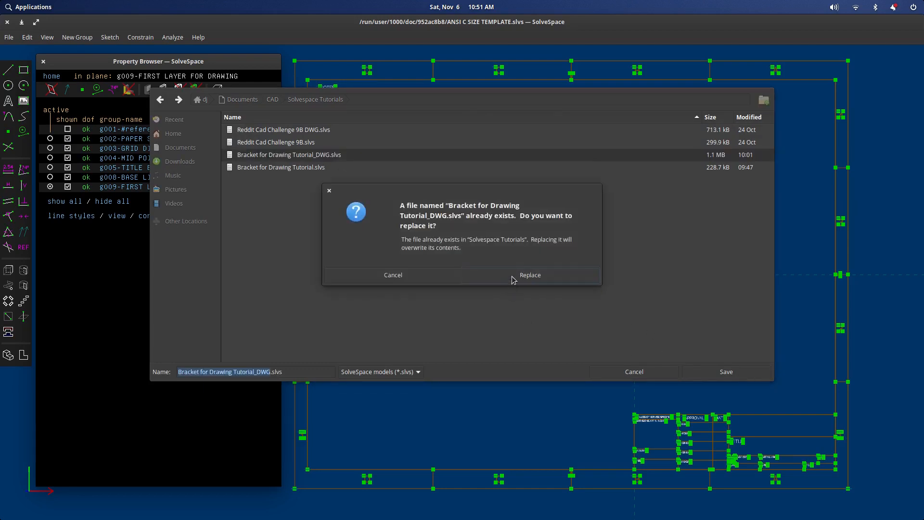
{"action": "left_click", "coordinate": [528, 274]}
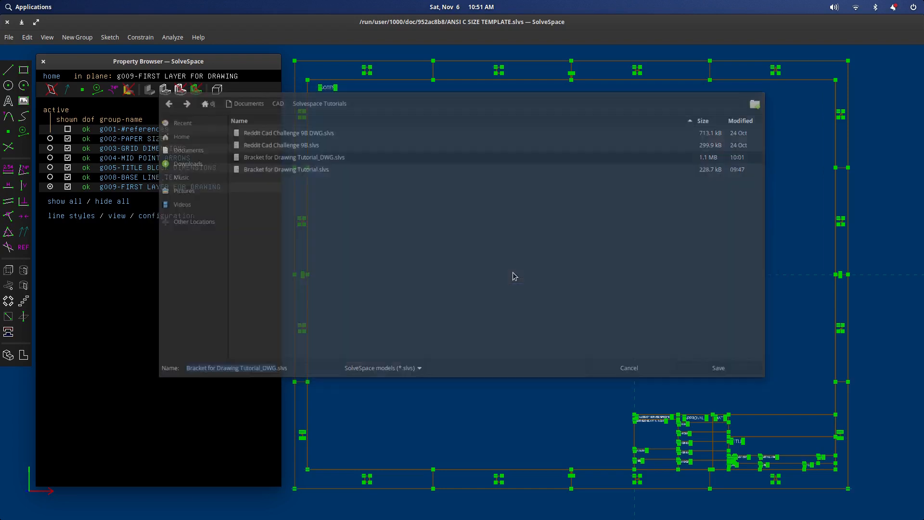
{"action": "left_click", "coordinate": [718, 368]}
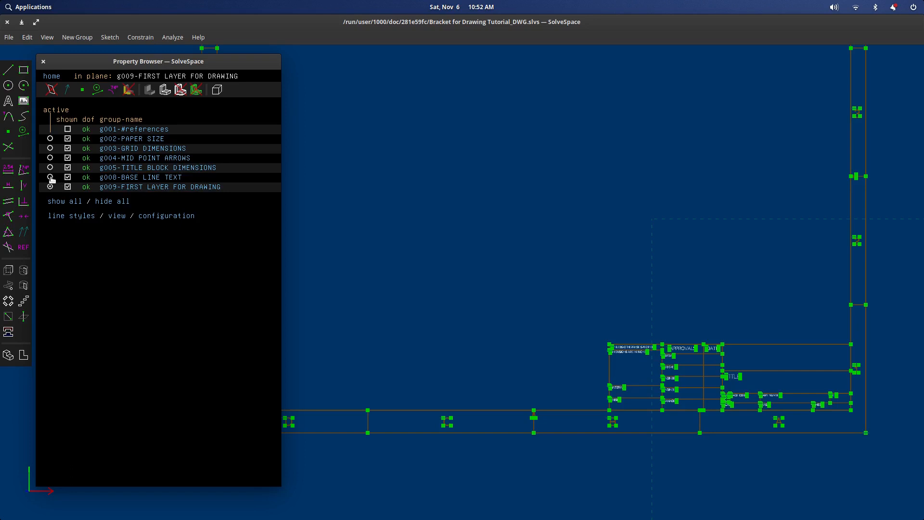
Activate g008-BASE LINE TEXT and place title text BRACKET, dismissing the constraint error
{"action": "left_click", "coordinate": [50, 177]}
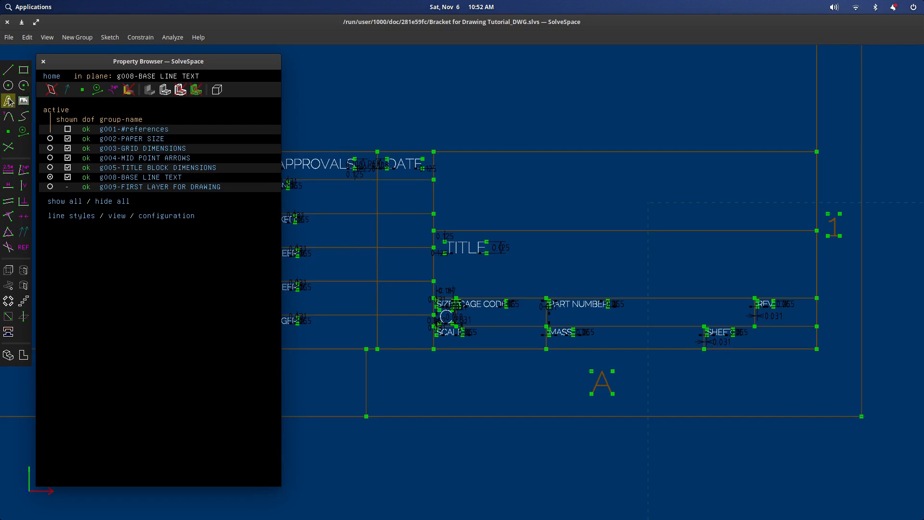
{"action": "left_click", "coordinate": [9, 102]}
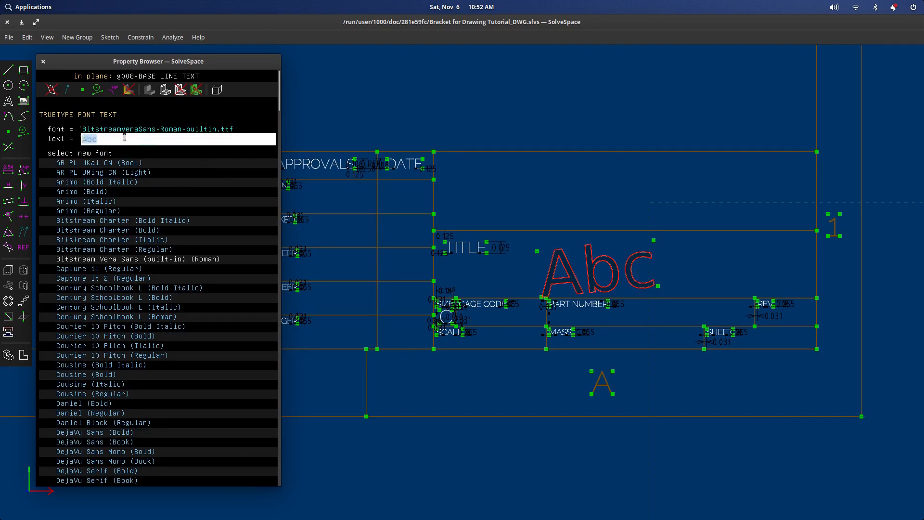
{"action": "type", "text": "BRACKE"}
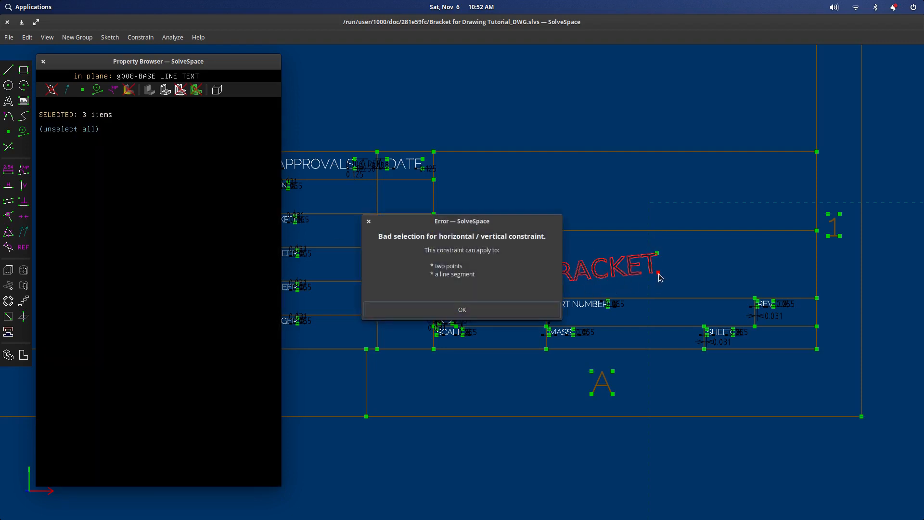
{"action": "left_click", "coordinate": [460, 309]}
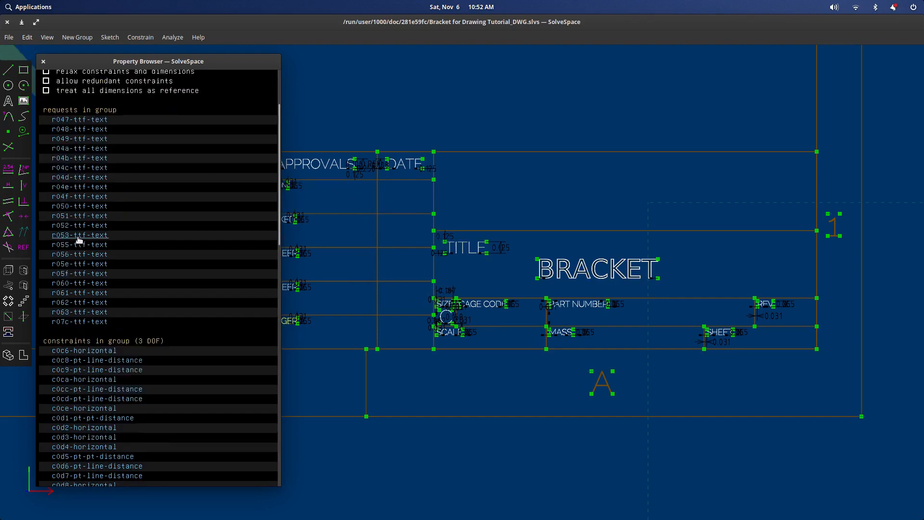
Browse down the font list to choose a font for the title text
{"action": "scroll", "scroll_direction": "down", "scroll_amount": 3}
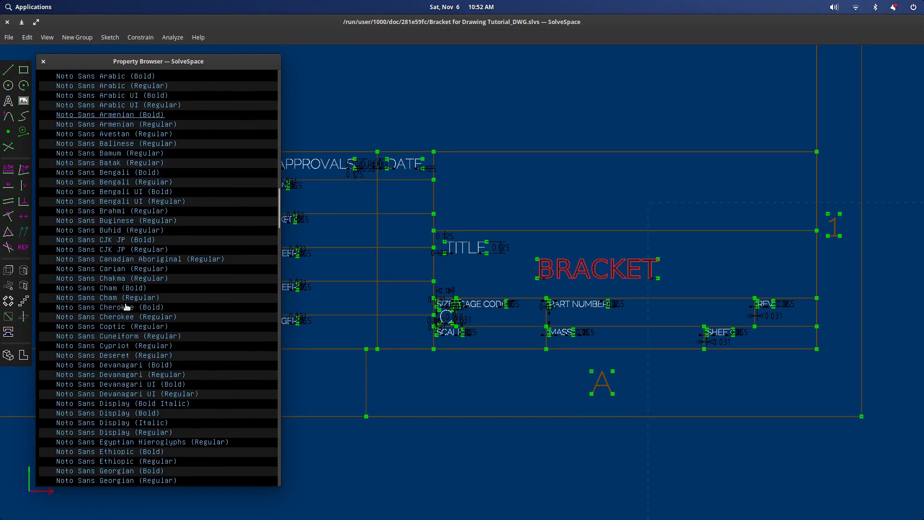
{"action": "scroll", "scroll_direction": "down", "scroll_amount": 3}
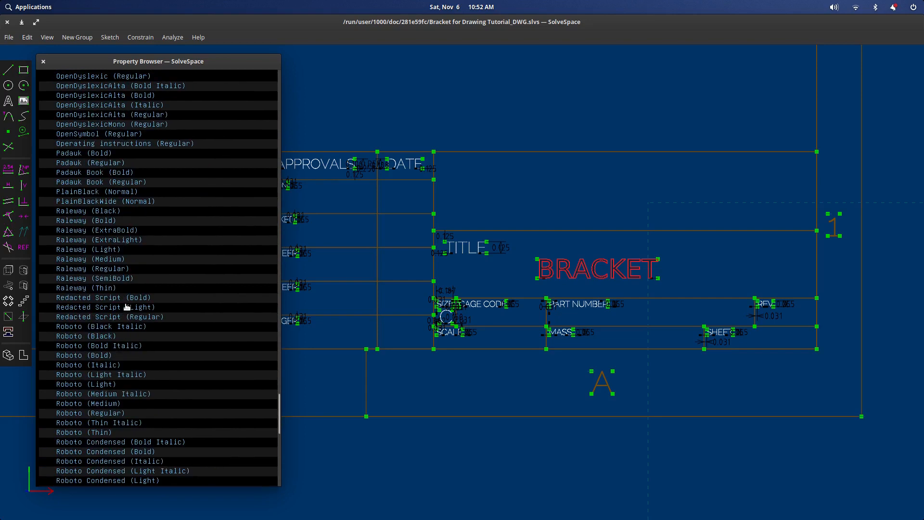
{"action": "scroll", "scroll_direction": "down", "scroll_amount": 3}
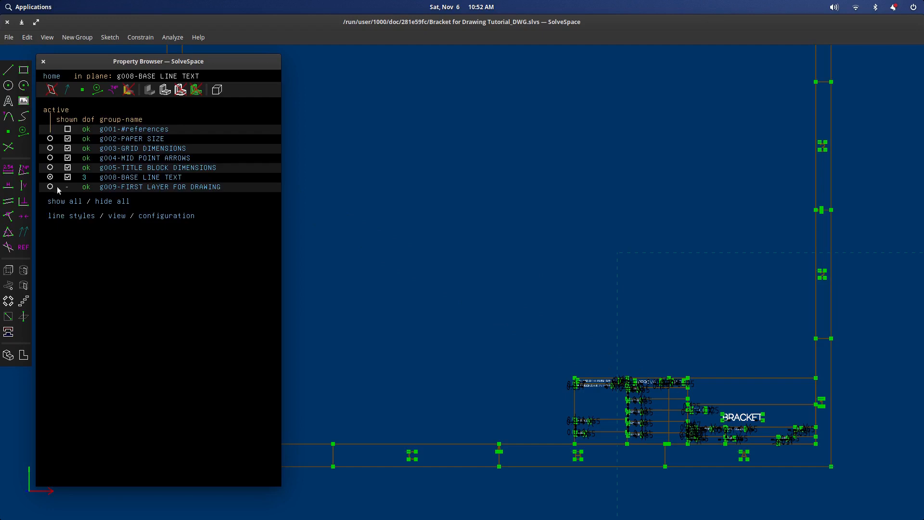
Link Bracket for Drawing Tutorial.slvs into g009-FIRST LAYER FOR DRAWING and view it in 3D
{"action": "left_click", "coordinate": [68, 187]}
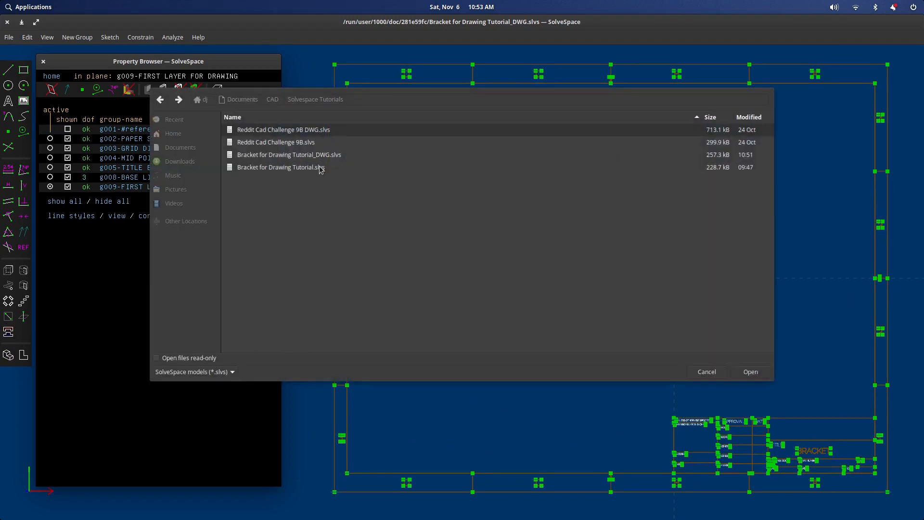
{"action": "left_click", "coordinate": [281, 166]}
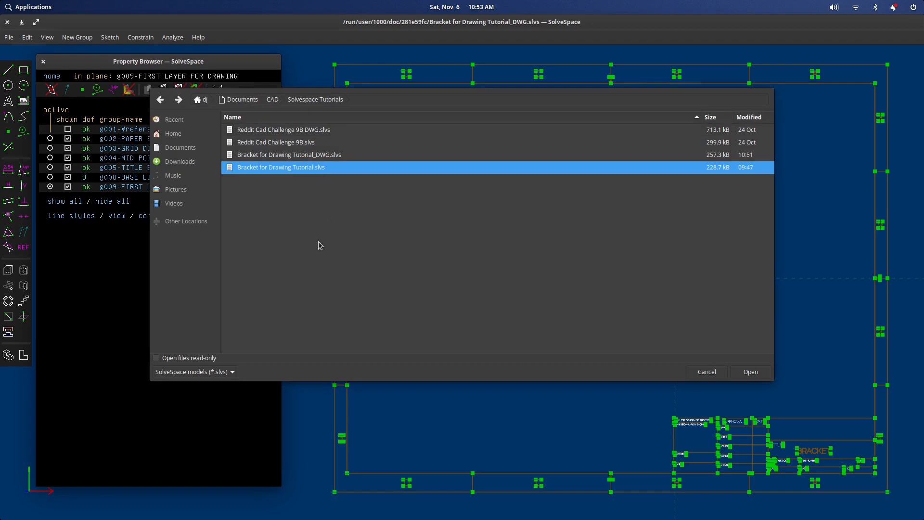
{"action": "left_click", "coordinate": [749, 372]}
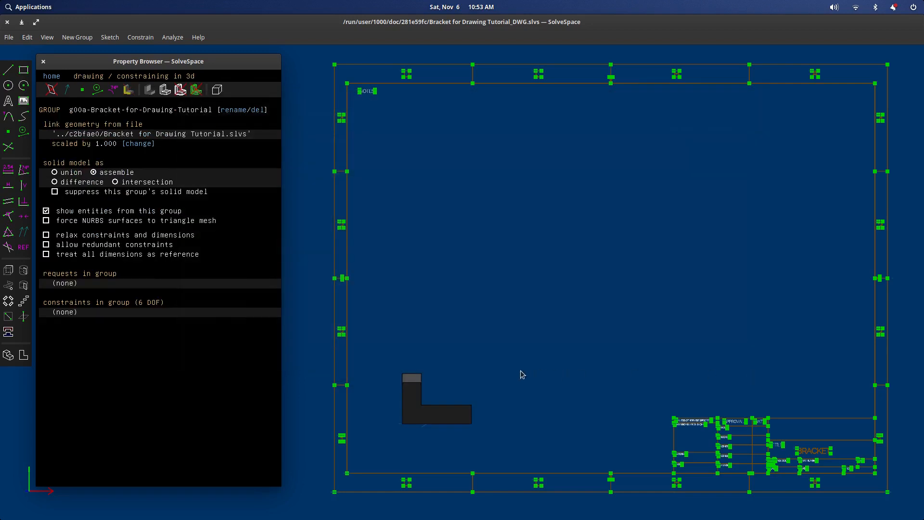
{"action": "left_click_drag", "start_coordinate": [522, 374], "coordinate": [477, 403]}
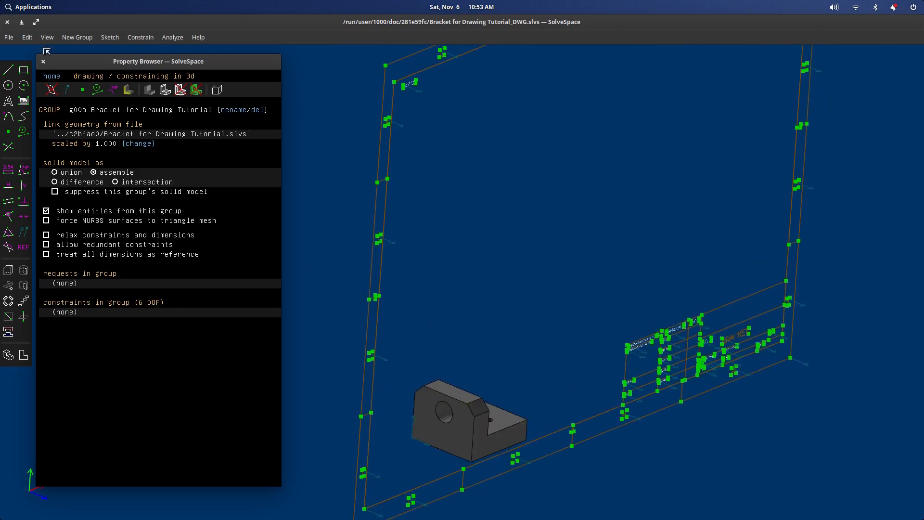
{"action": "left_click", "coordinate": [9, 36]}
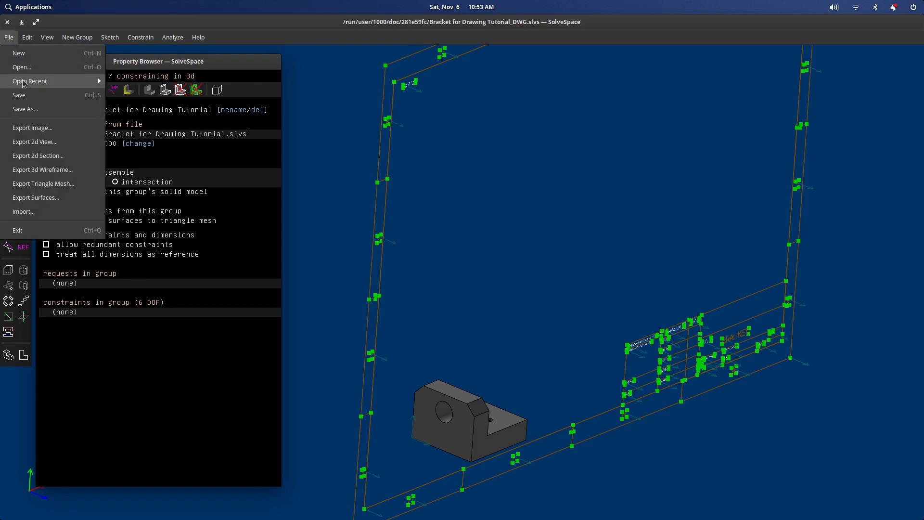
Open the recent Bracket for Drawing Tutorial model, saving the drawing's changes, and show its groups
{"action": "left_click", "coordinate": [29, 81]}
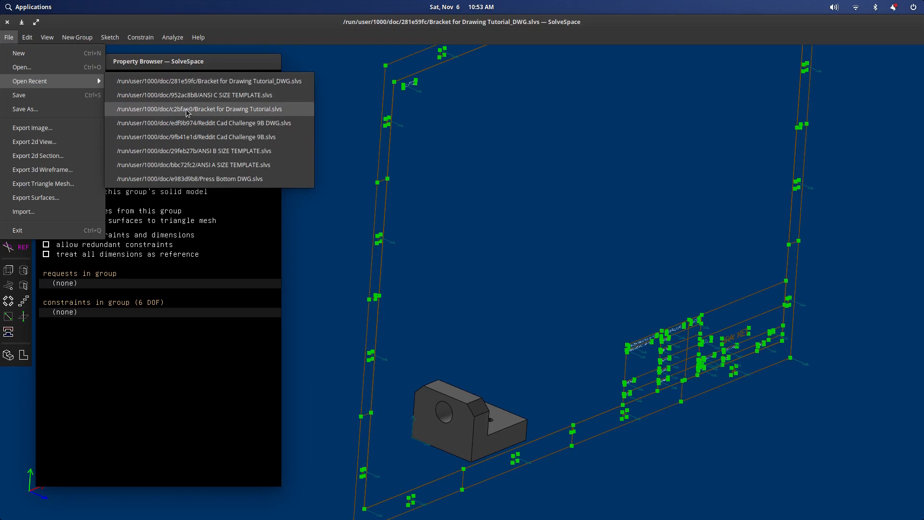
{"action": "left_click", "coordinate": [198, 109]}
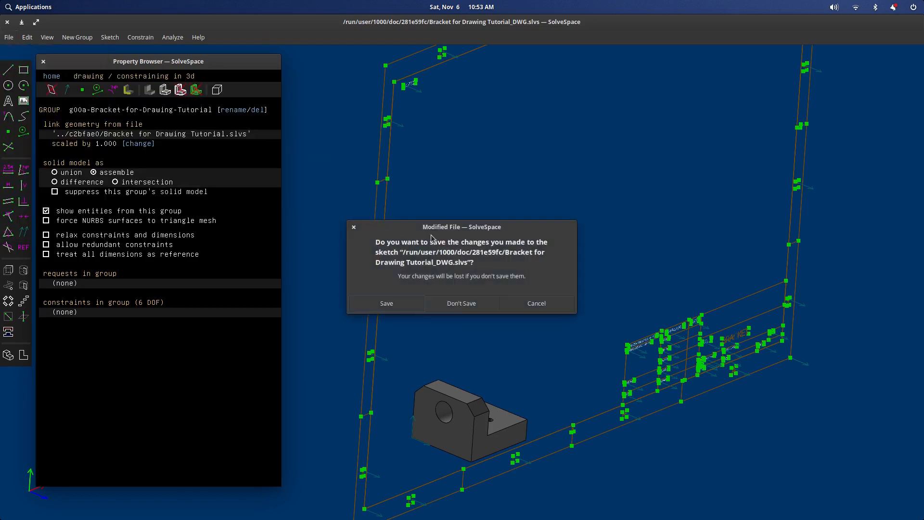
{"action": "left_click", "coordinate": [460, 303]}
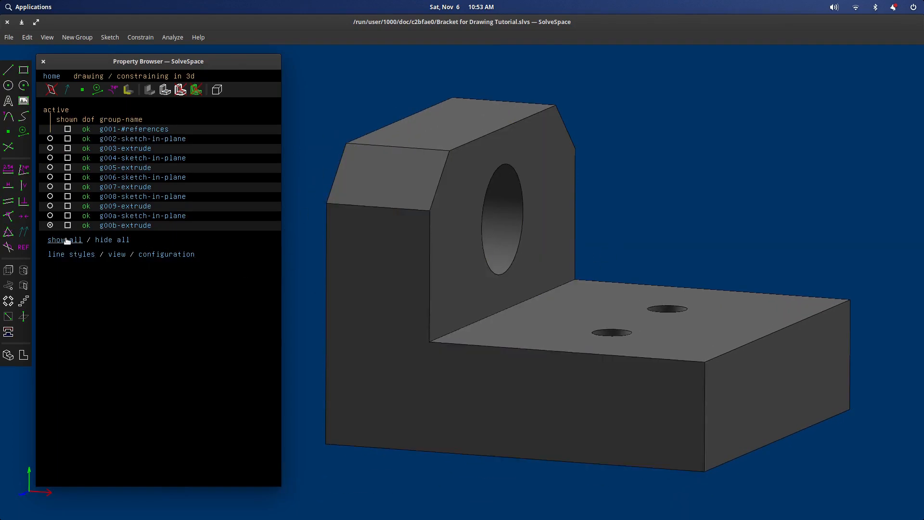
{"action": "left_click", "coordinate": [9, 36]}
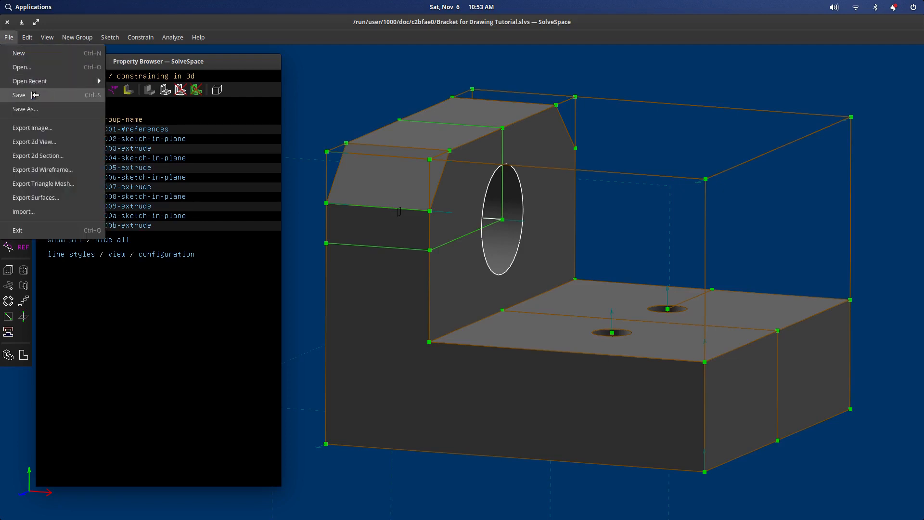
{"action": "mouse_move", "coordinate": [23, 53]}
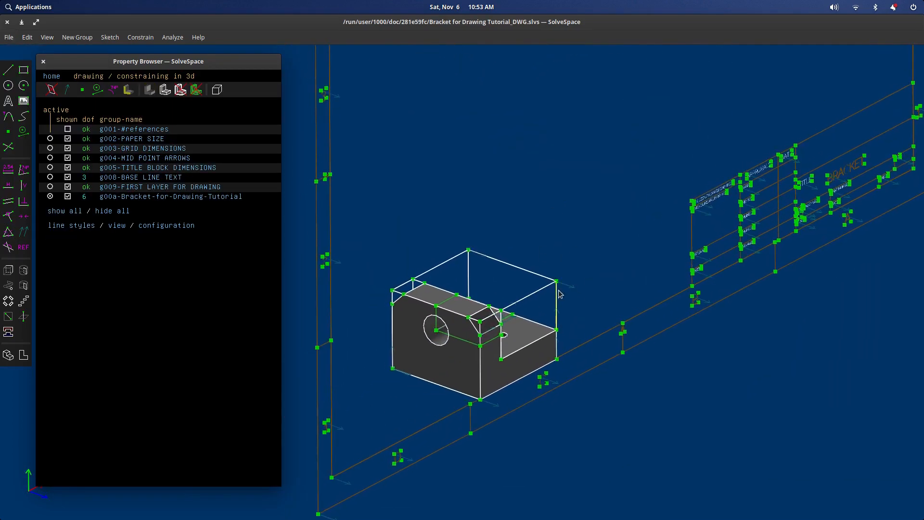
Constrain the bracket point-on-face to the sheet and same-orientation with the sheet normal
{"action": "left_click", "coordinate": [519, 347]}
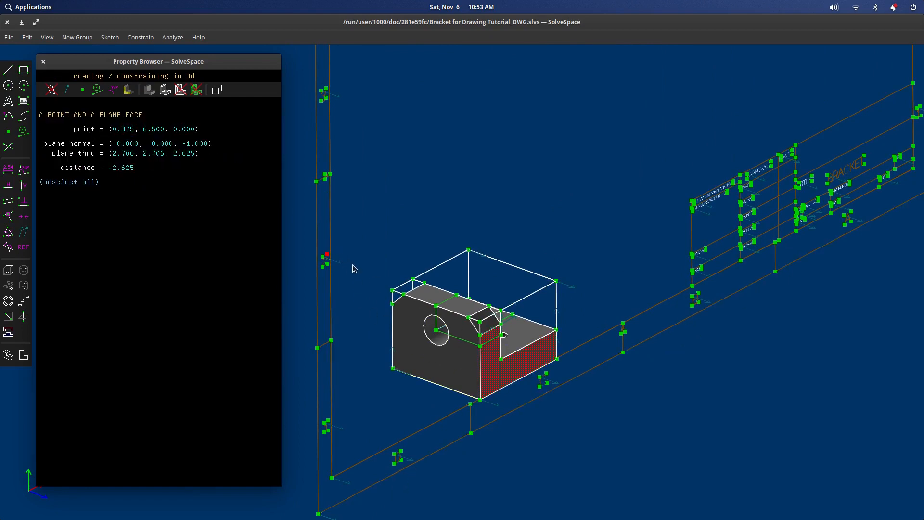
{"action": "mouse_move", "coordinate": [335, 223]}
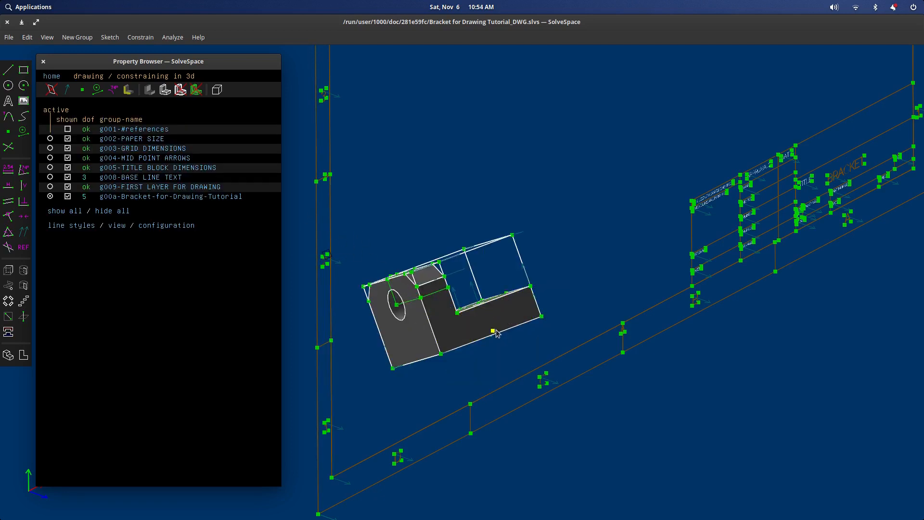
{"action": "left_click", "coordinate": [416, 288]}
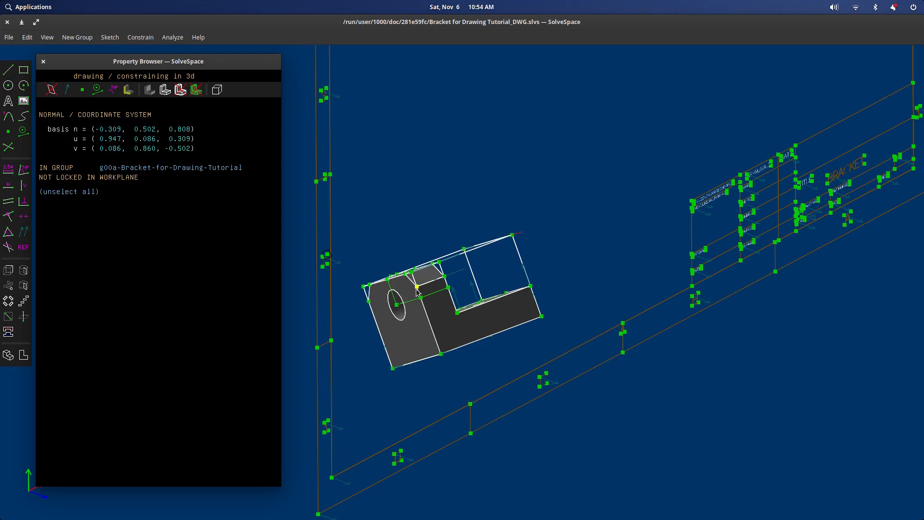
{"action": "left_click", "coordinate": [415, 288]}
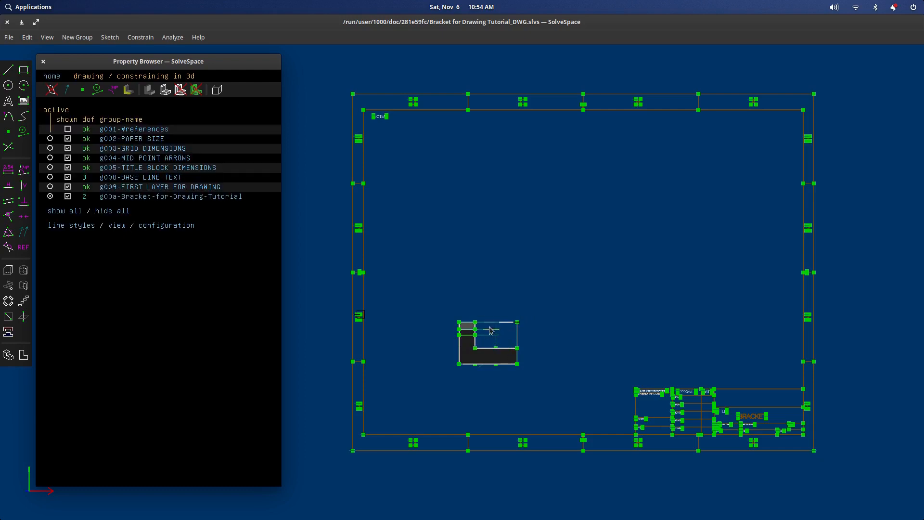
Scale the linked bracket group by 1.500
{"action": "left_click", "coordinate": [169, 197]}
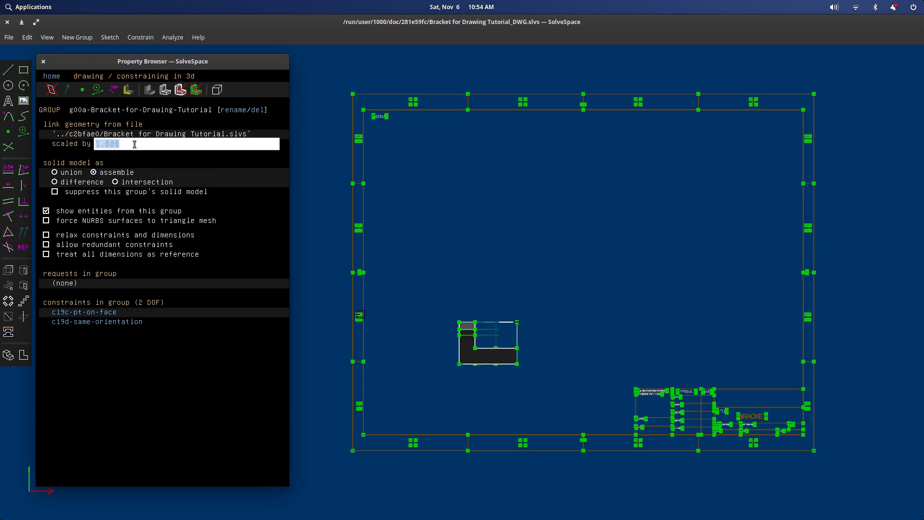
{"action": "type", "text": "1.500"}
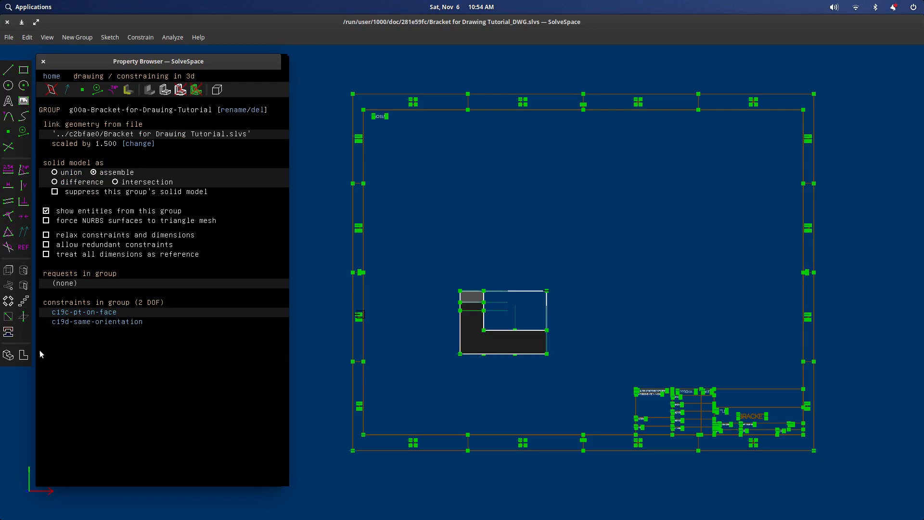
Link a second bracket copy, position it beside the side view and set its scale to 1.500
{"action": "left_click", "coordinate": [138, 143]}
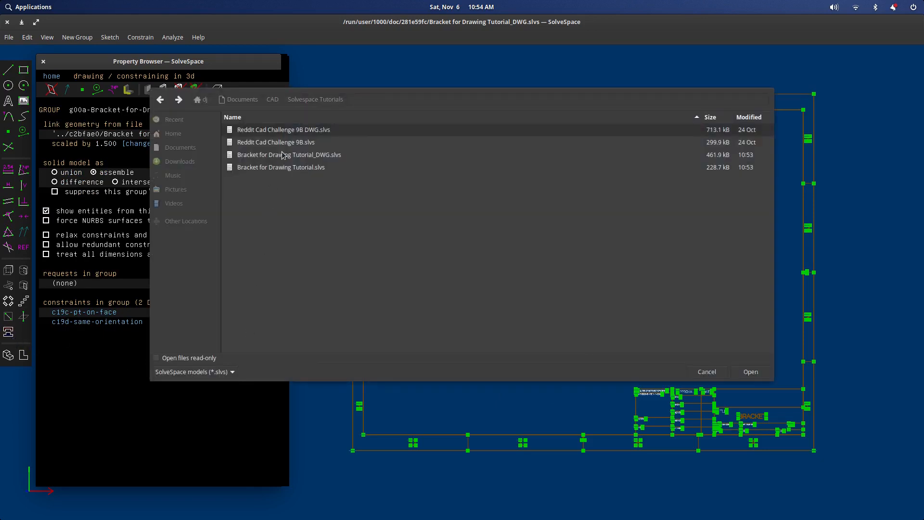
{"action": "left_click", "coordinate": [281, 166]}
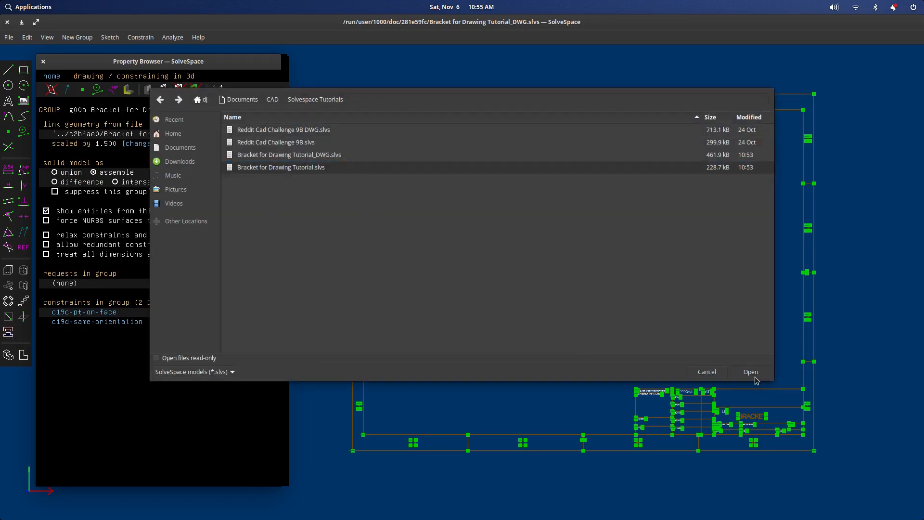
{"action": "left_click", "coordinate": [750, 371]}
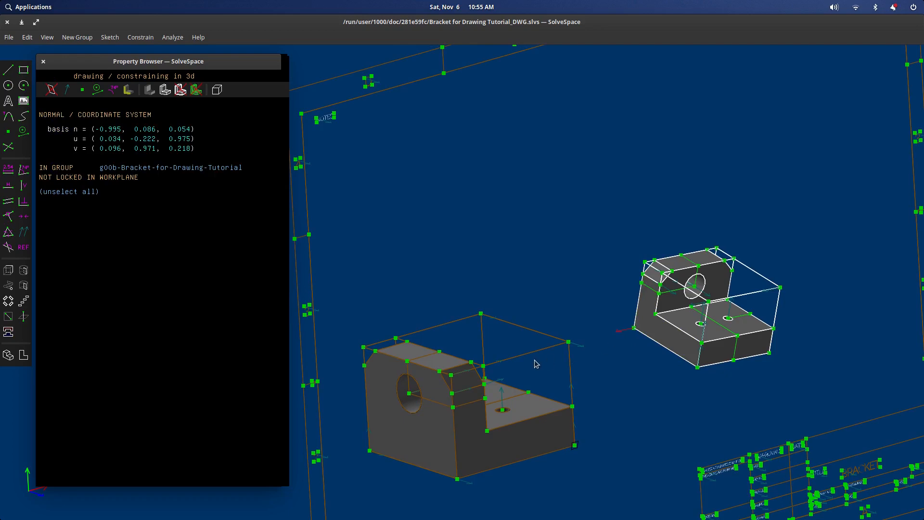
{"action": "left_click_drag", "start_coordinate": [536, 364], "coordinate": [443, 413]}
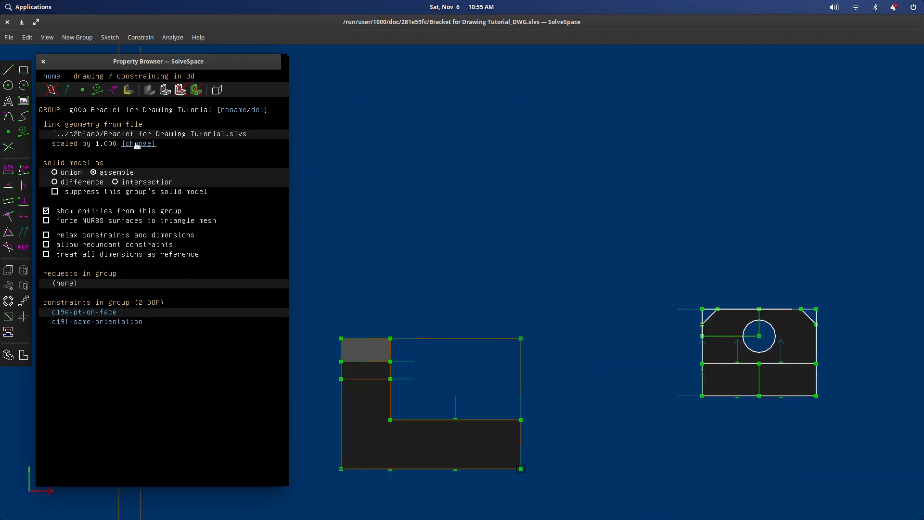
{"action": "left_click", "coordinate": [139, 144]}
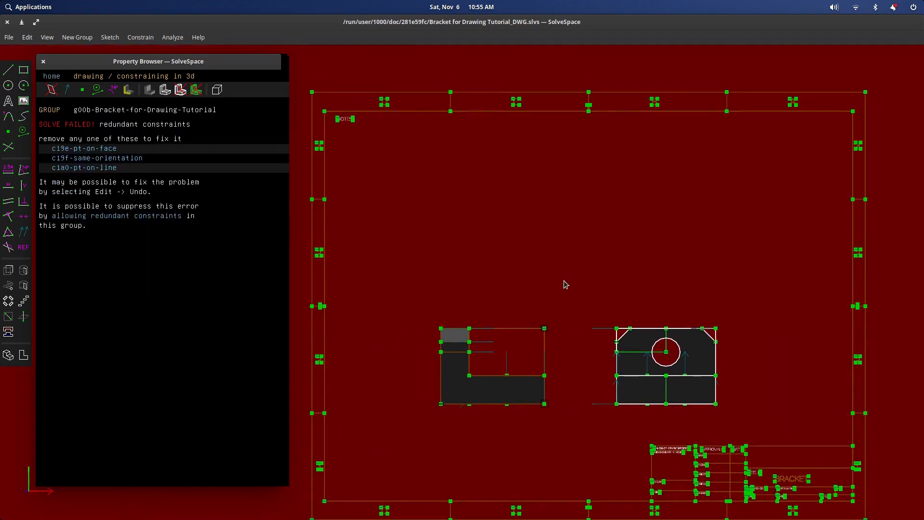
{"action": "mouse_move", "coordinate": [128, 230]}
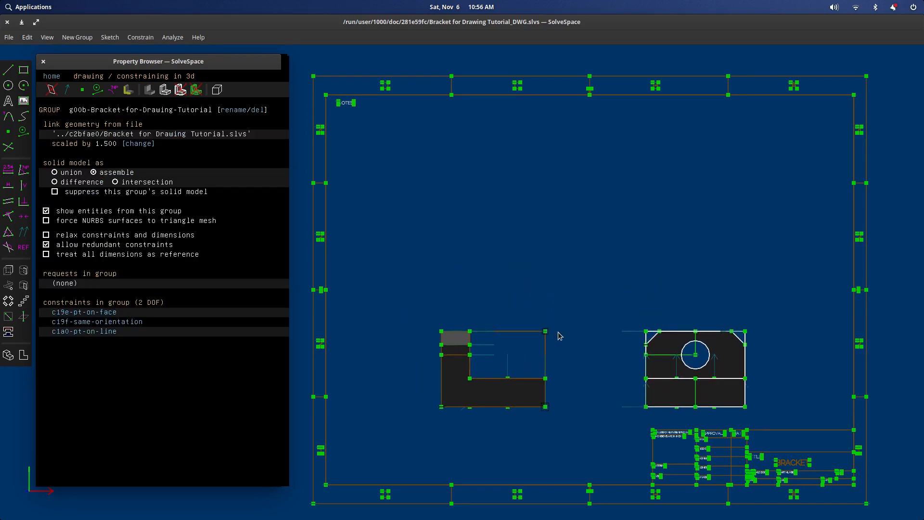
{"action": "mouse_move", "coordinate": [240, 311]}
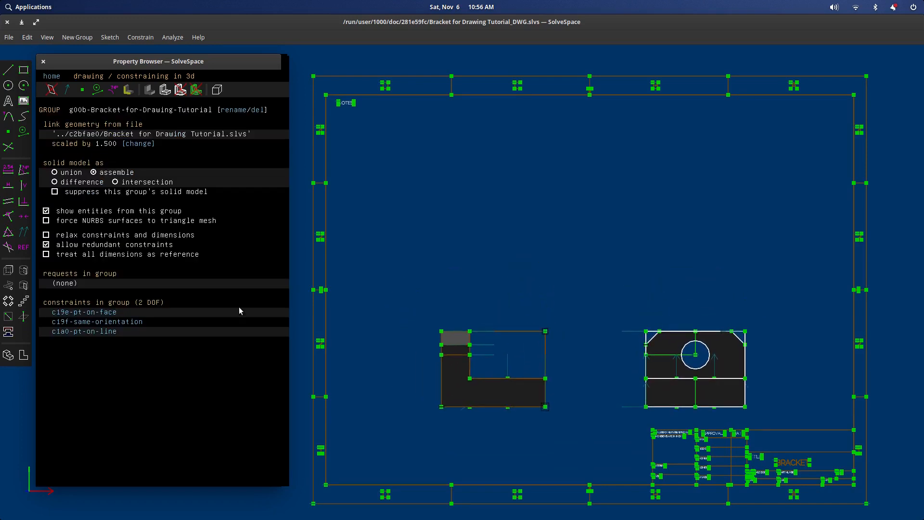
Link a third bracket copy scaled 1.500 and attach it to the sheet above the side view
{"action": "left_click", "coordinate": [138, 144]}
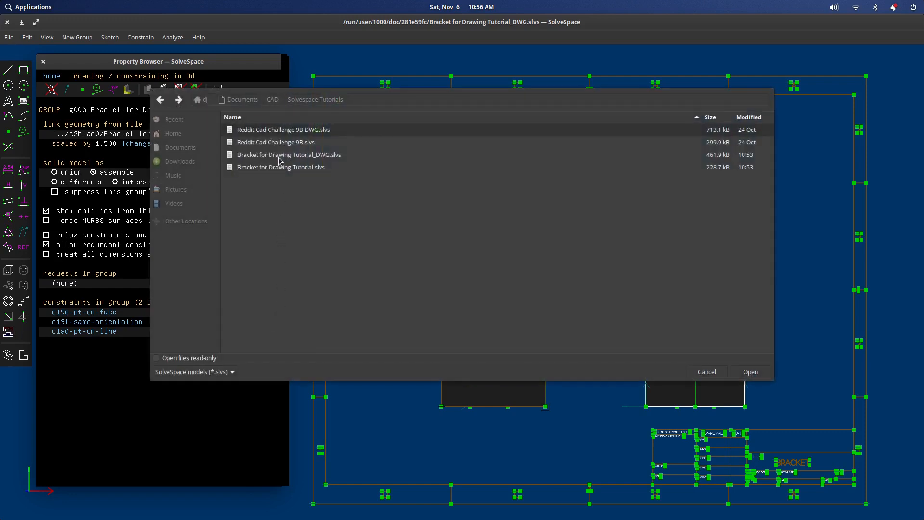
{"action": "left_click", "coordinate": [750, 371]}
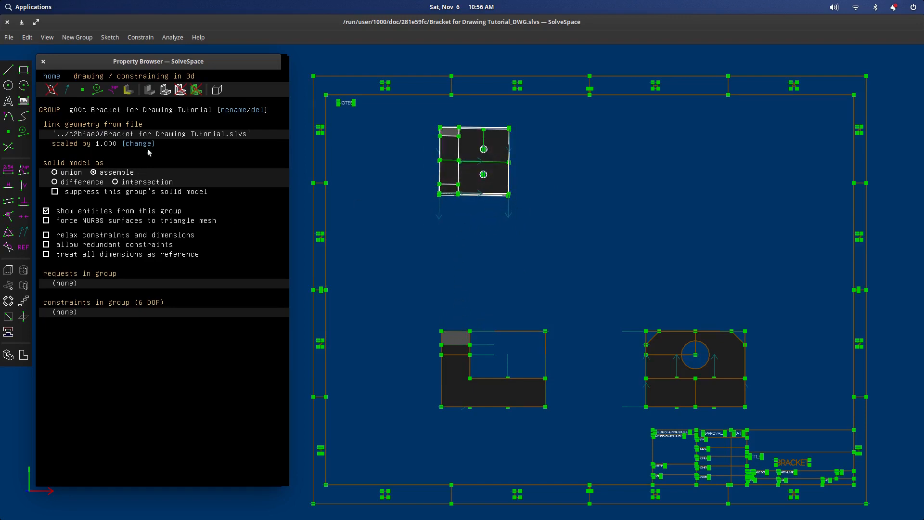
{"action": "left_click", "coordinate": [138, 143]}
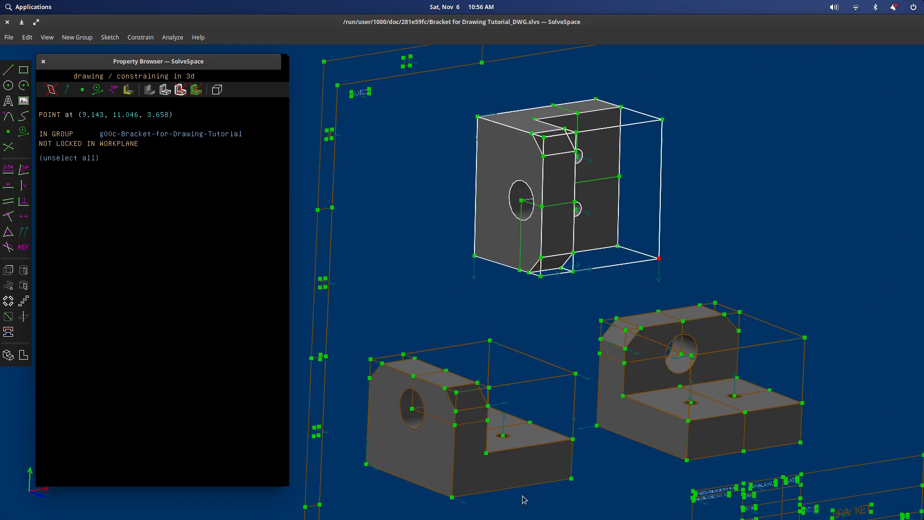
{"action": "left_click", "coordinate": [516, 448]}
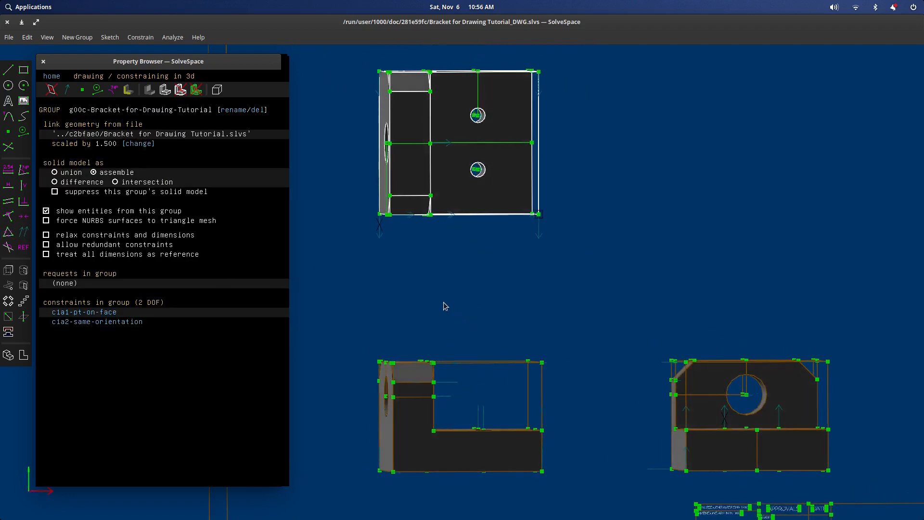
{"action": "left_click", "coordinate": [563, 127]}
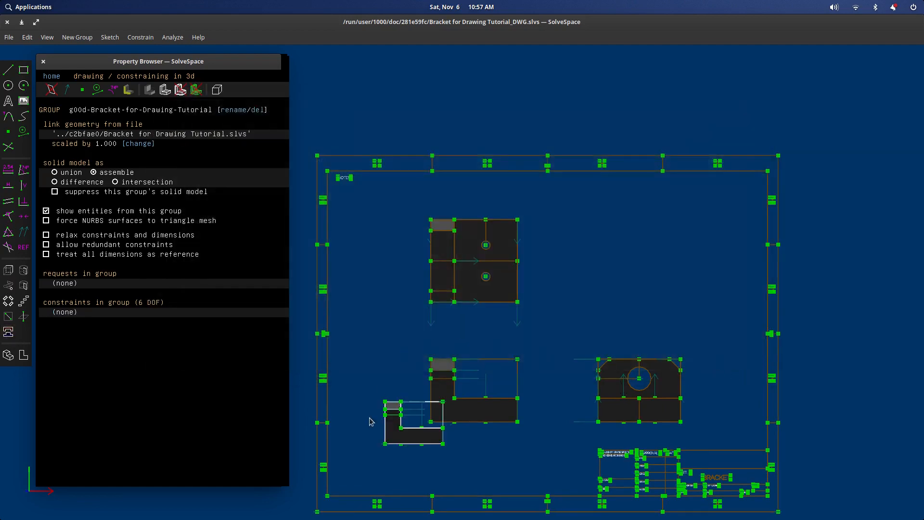
Drag the fourth bracket copy to the sheet's upper right as an isometric view
{"action": "left_click_drag", "start_coordinate": [412, 422], "coordinate": [641, 330]}
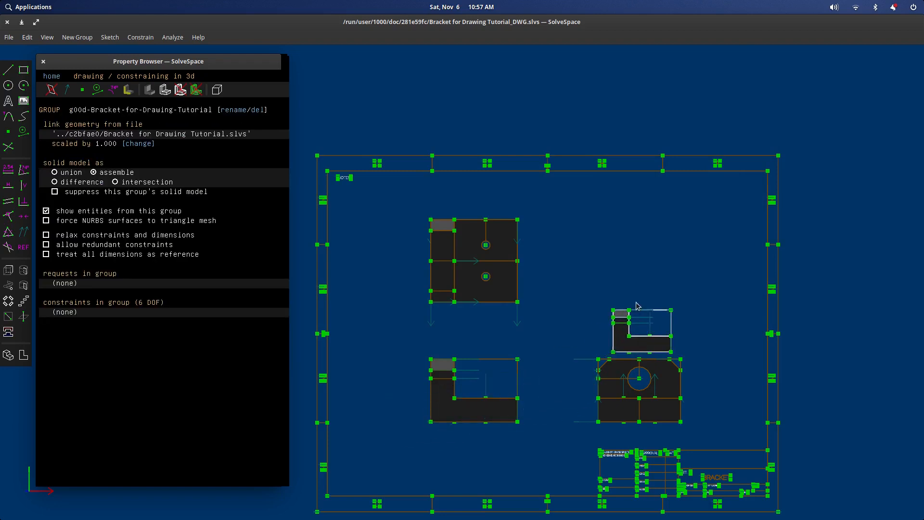
{"action": "left_click_drag", "start_coordinate": [641, 327], "coordinate": [702, 230]}
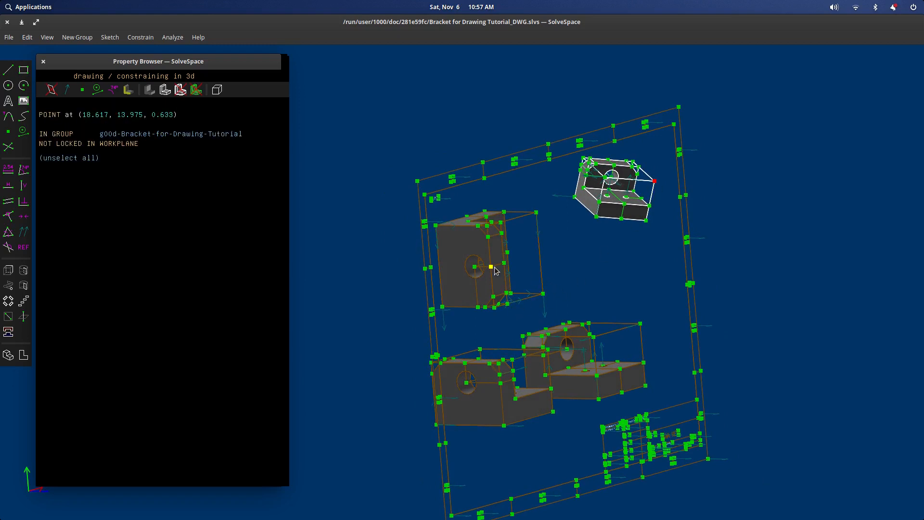
{"action": "left_click", "coordinate": [497, 271]}
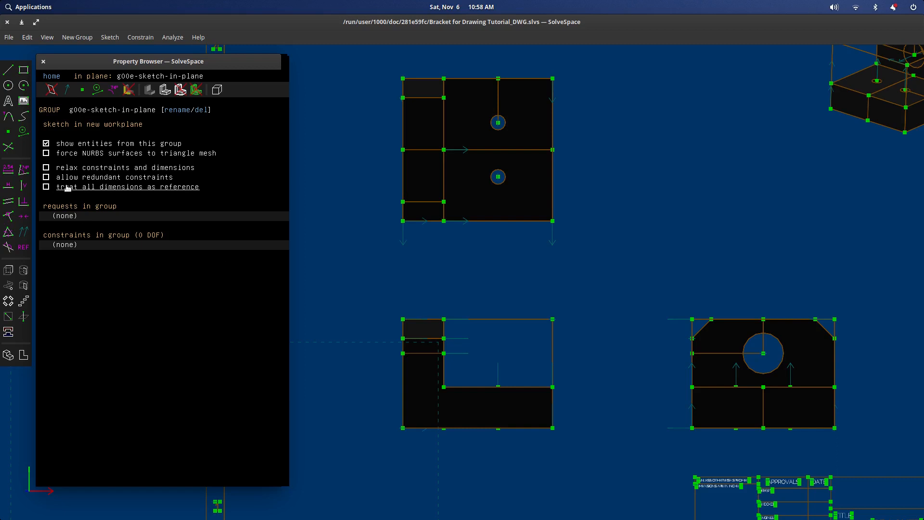
Make the sketch dimensions reference-only and dimension the hole diameter, label moved below the top view
{"action": "left_click", "coordinate": [46, 186]}
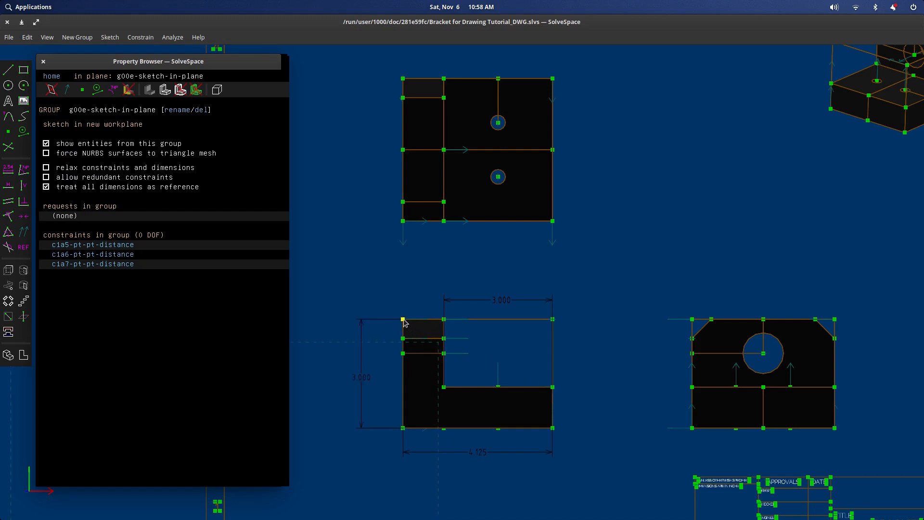
{"action": "left_click", "coordinate": [499, 299]}
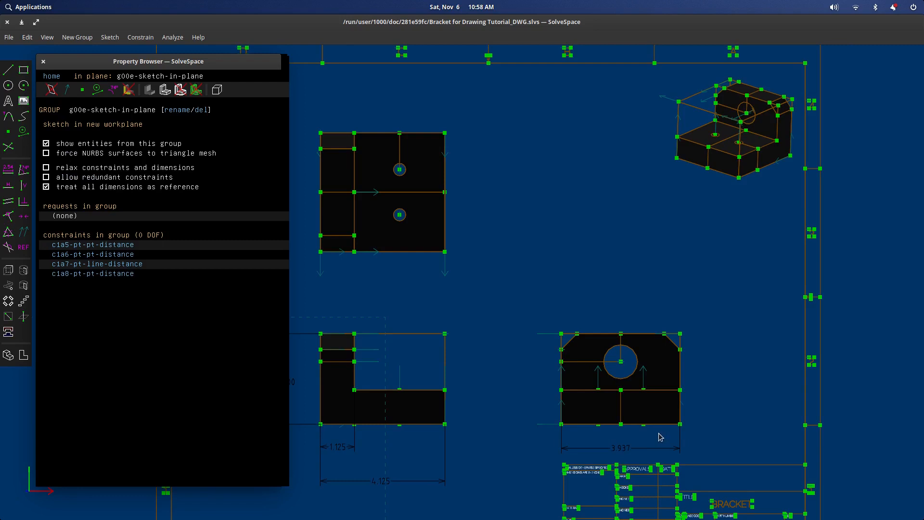
{"action": "left_click", "coordinate": [620, 361]}
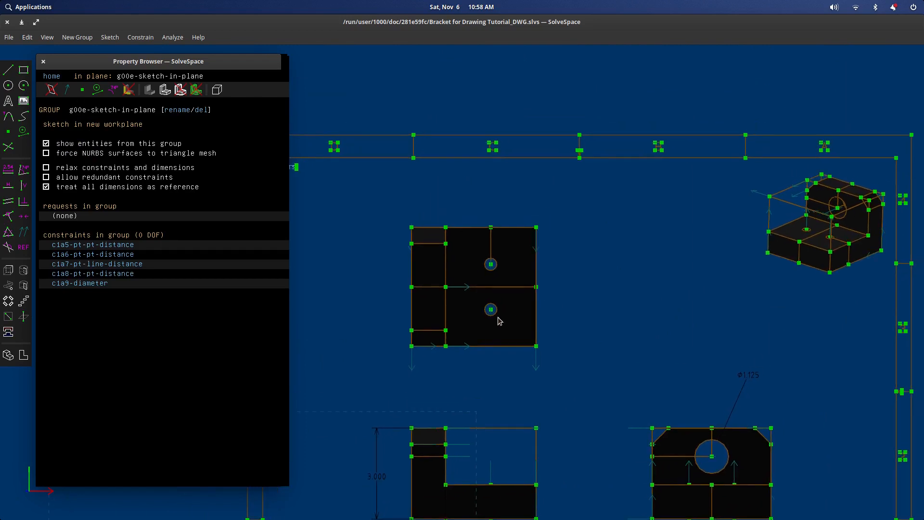
{"action": "left_click", "coordinate": [490, 309]}
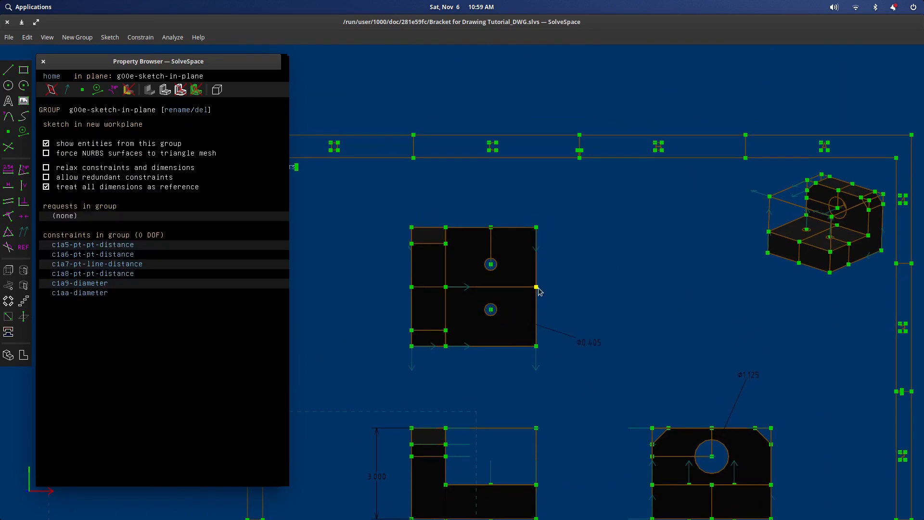
{"action": "left_click_drag", "start_coordinate": [537, 293], "coordinate": [529, 355]}
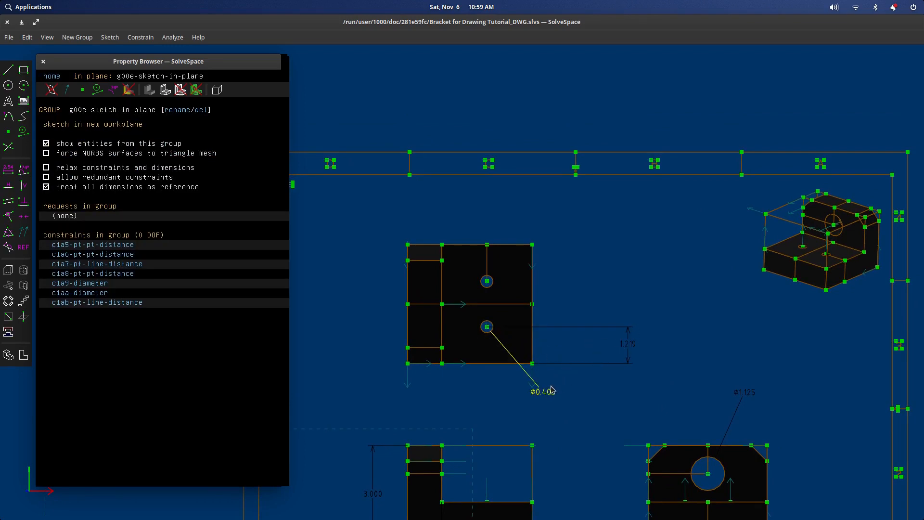
Dimension the hole heights 1.219 and 2.719 from the top view's bottom edge
{"action": "left_click", "coordinate": [532, 363]}
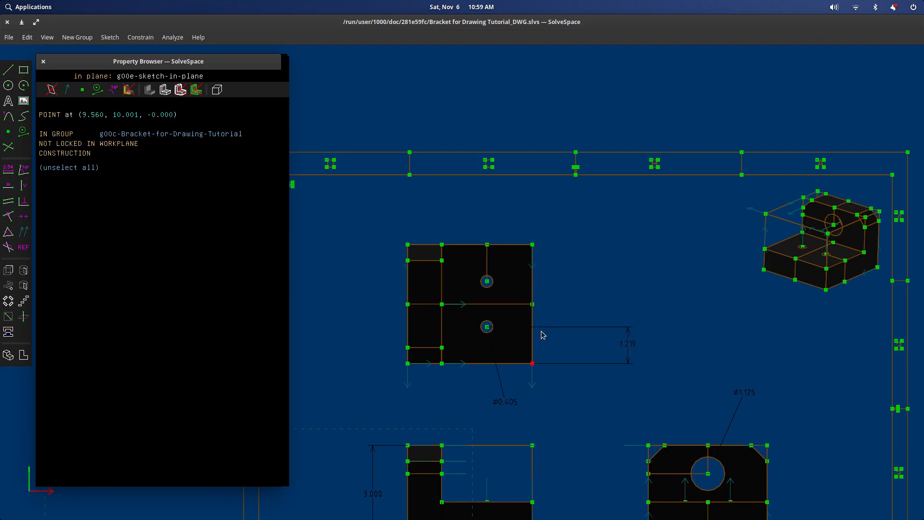
{"action": "double_click", "coordinate": [486, 326]}
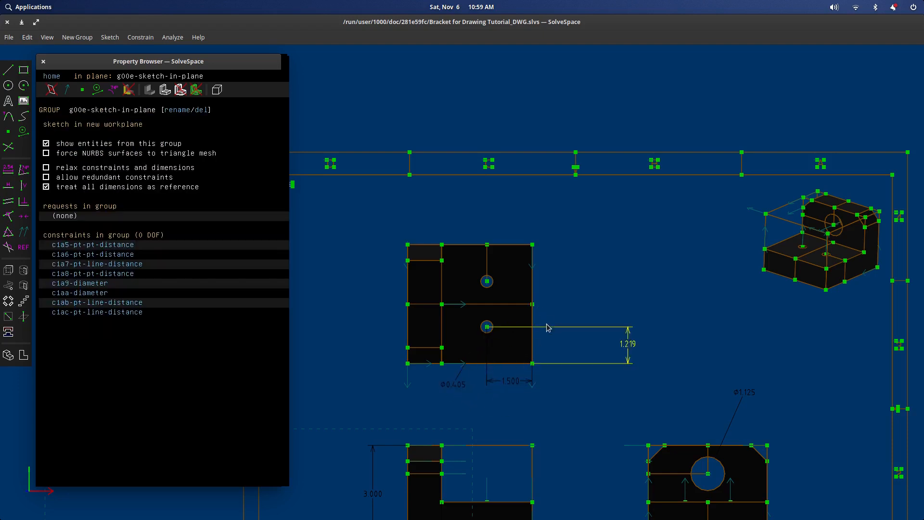
{"action": "left_click", "coordinate": [466, 364]}
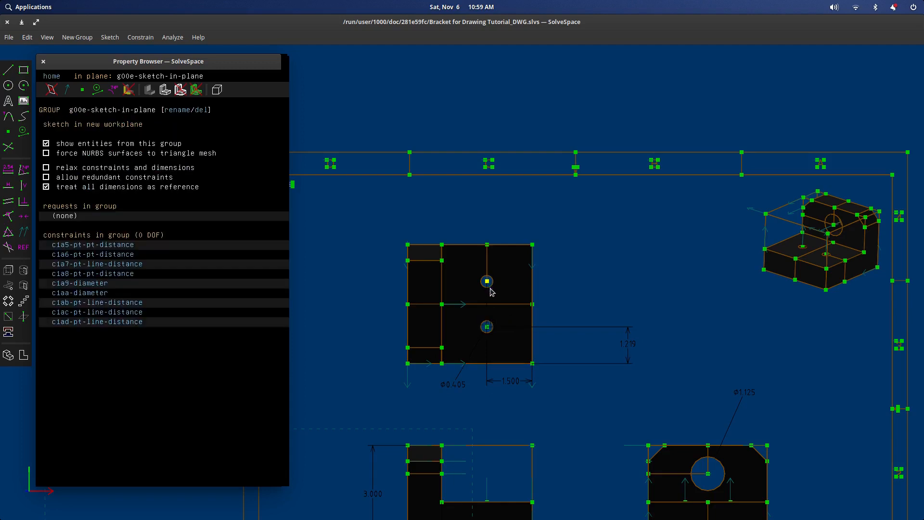
{"action": "left_click", "coordinate": [486, 282]}
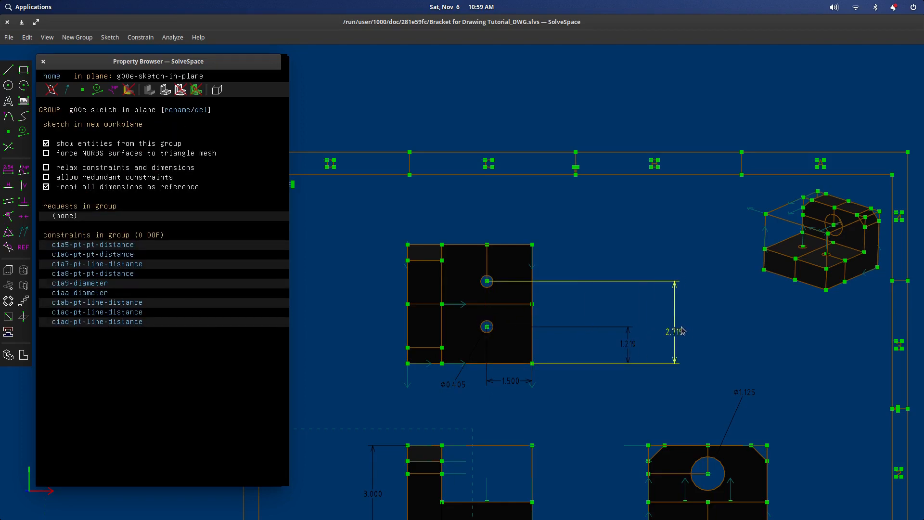
{"action": "left_click", "coordinate": [486, 282]}
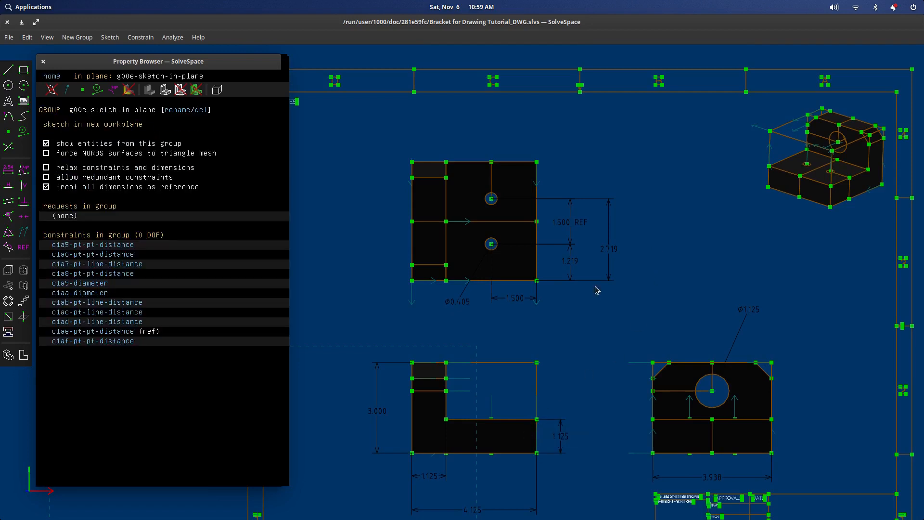
Dimension the chamfer edge on the right-hand view with its 45° angle and 0.750 length
{"action": "scroll", "scroll_direction": "down", "scroll_amount": 3}
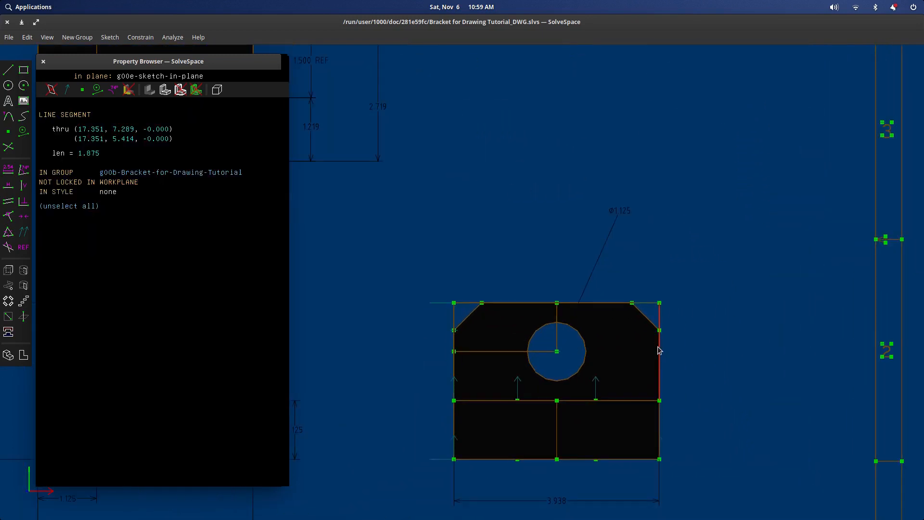
{"action": "left_click", "coordinate": [652, 316]}
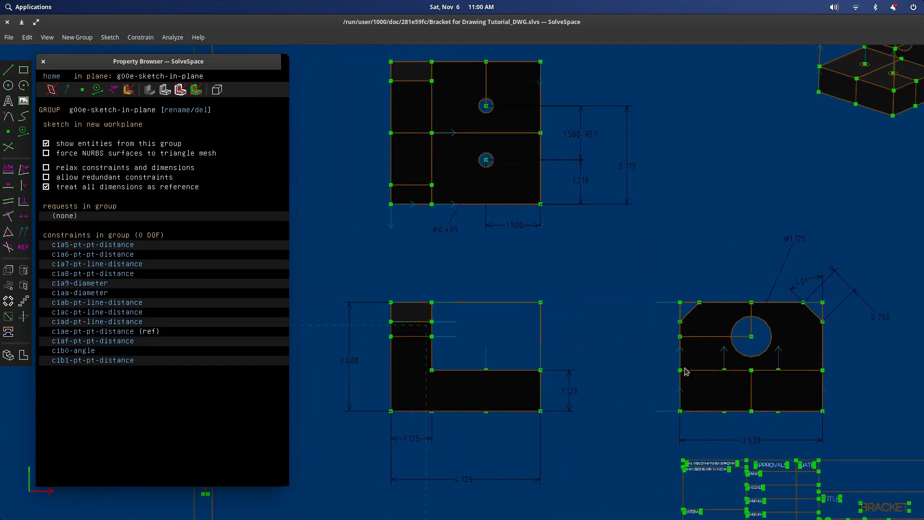
{"action": "scroll", "scroll_direction": "down", "scroll_amount": 3}
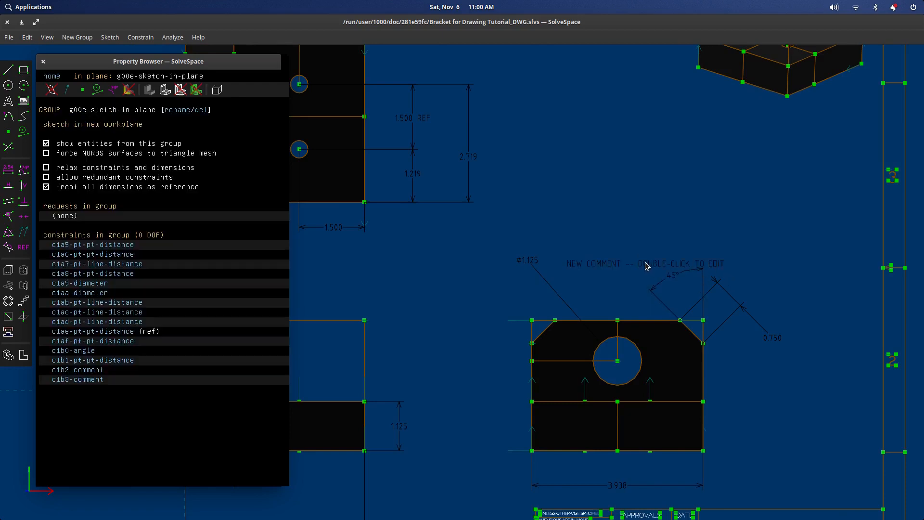
Edit the comments to 2X prefixes and label the isometric ISOMETRIC VIEW / FOR REFERENCE ONLY
{"action": "double_click", "coordinate": [644, 263]}
{"action": "type", "text": "2X 45°"}
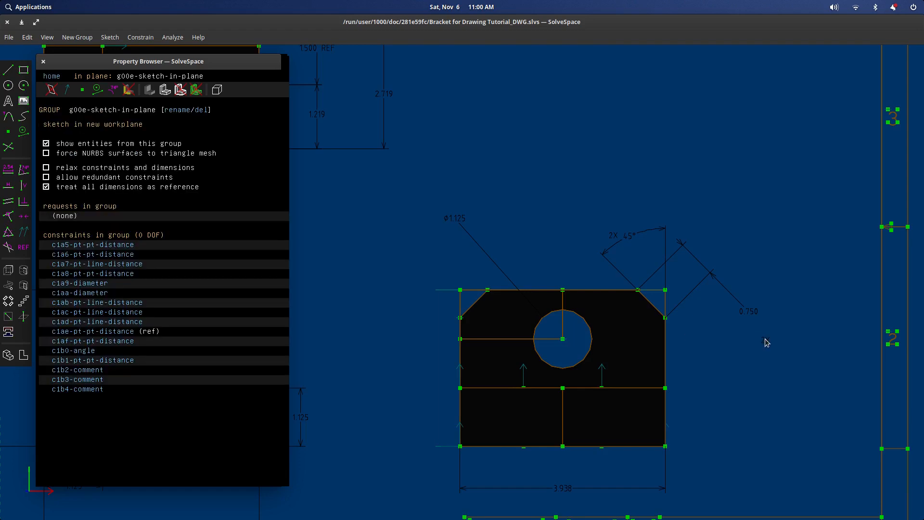
{"action": "mouse_move", "coordinate": [733, 313]}
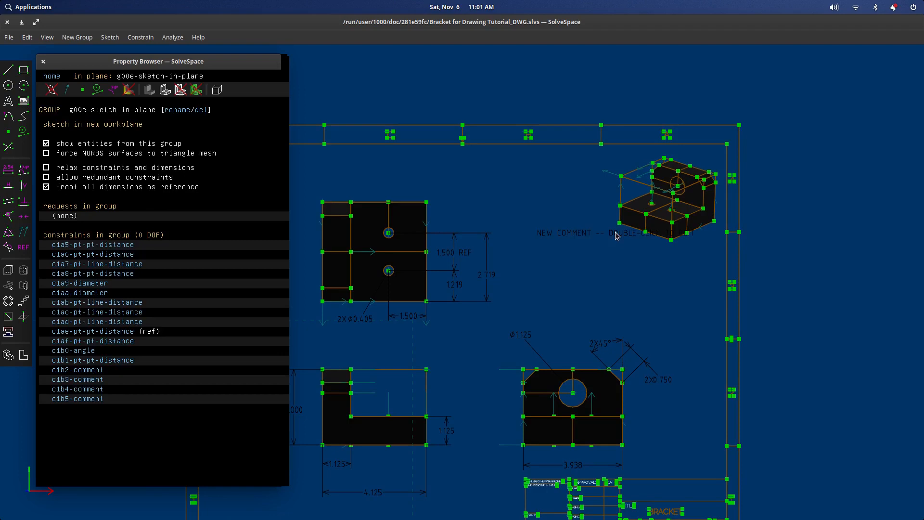
{"action": "left_click", "coordinate": [613, 233]}
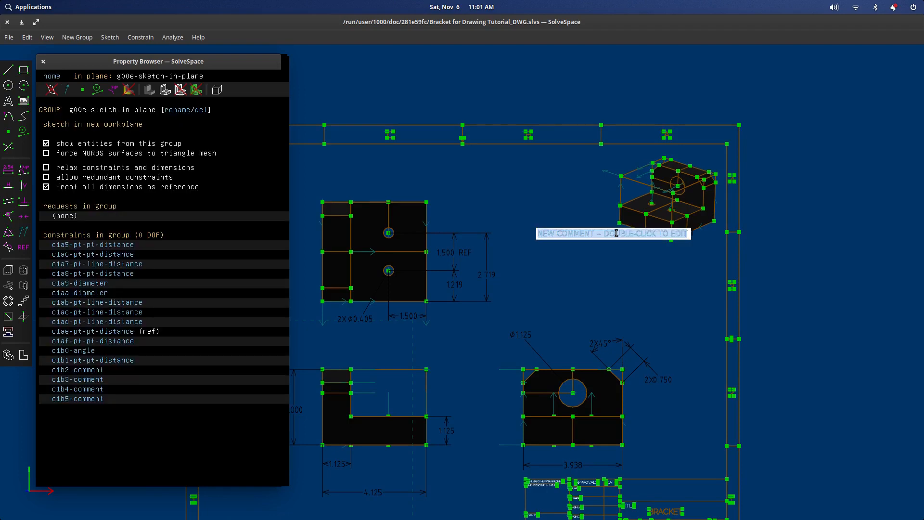
{"action": "type", "text": "ISOMETRIC VIEW"}
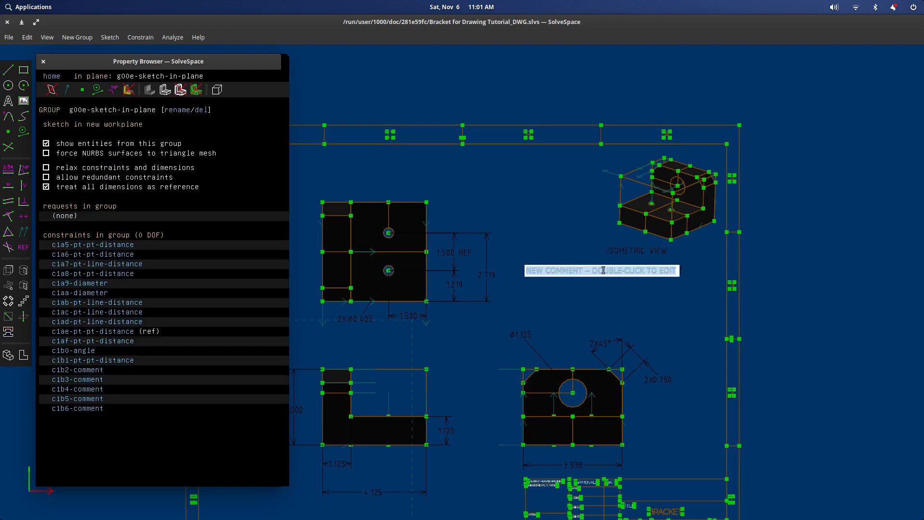
{"action": "type", "text": "FOR REFERENCE ON"}
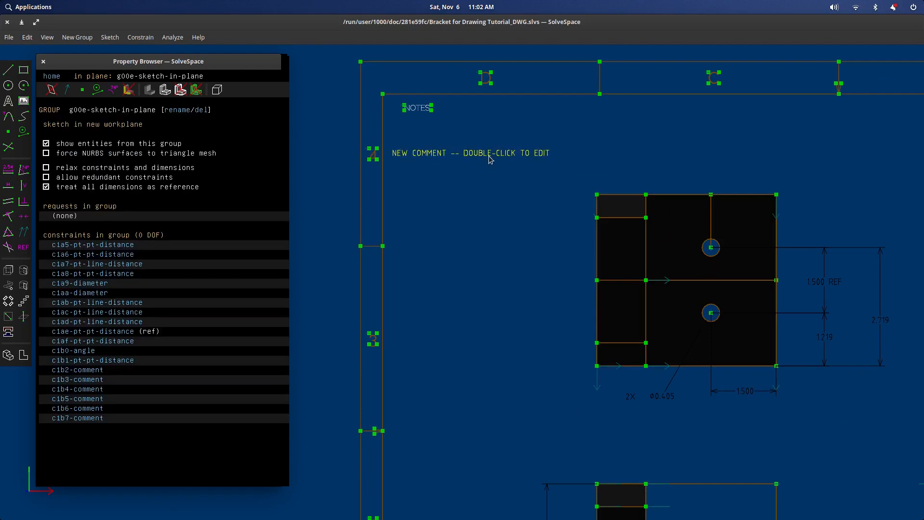
Write the note INTERPRET DIMENSIONS PER ANSI under the NOTES heading
{"action": "double_click", "coordinate": [489, 153]}
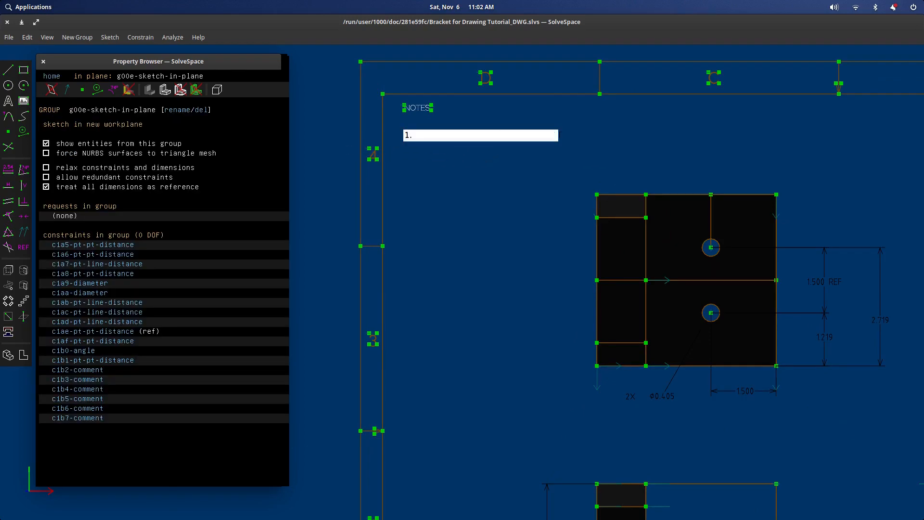
{"action": "type", "text": "INT"}
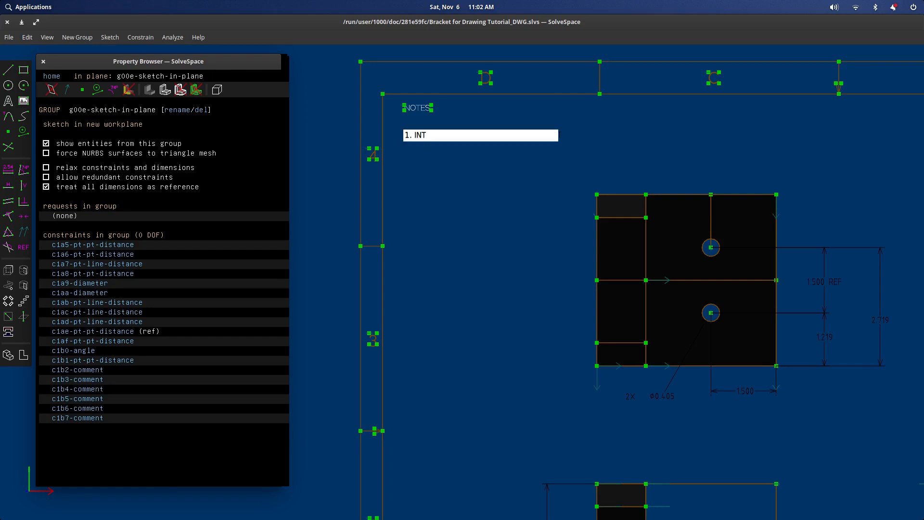
{"action": "type", "text": "ERPRET DIMEN"}
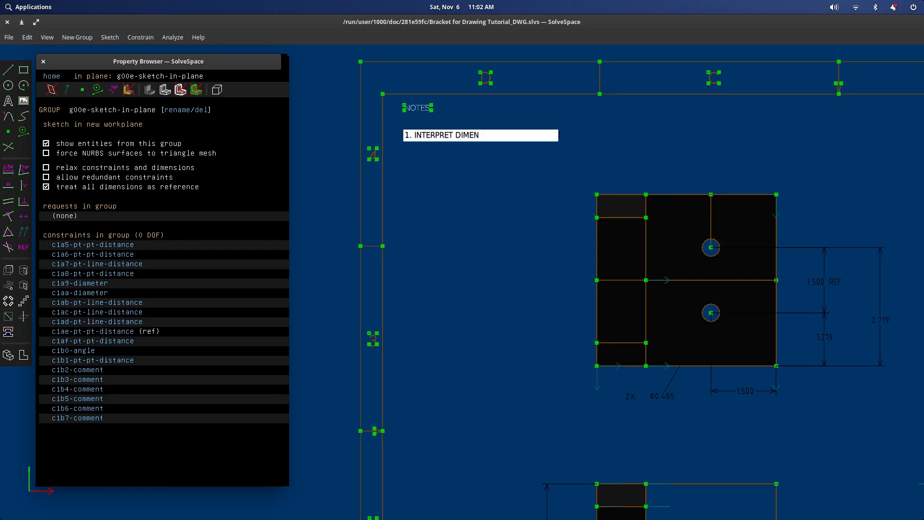
{"action": "type", "text": "SIONS"}
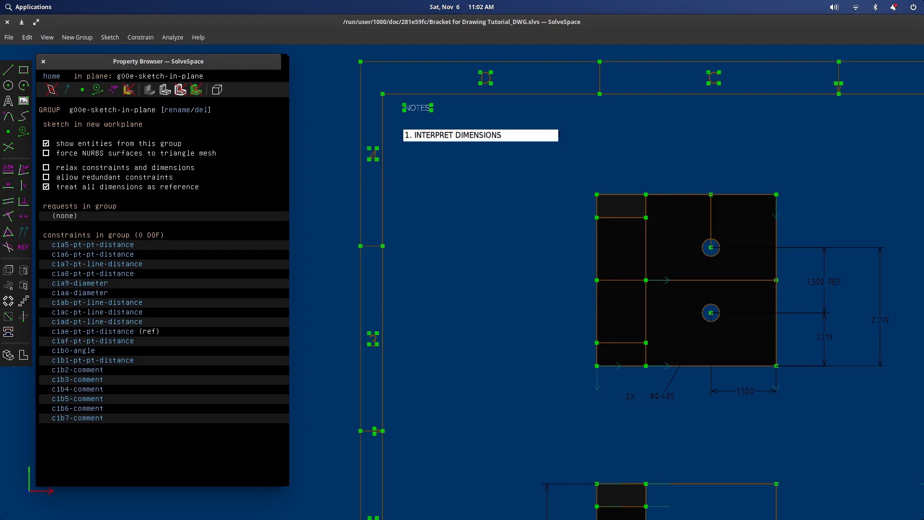
{"action": "type", "text": "PER ANS"}
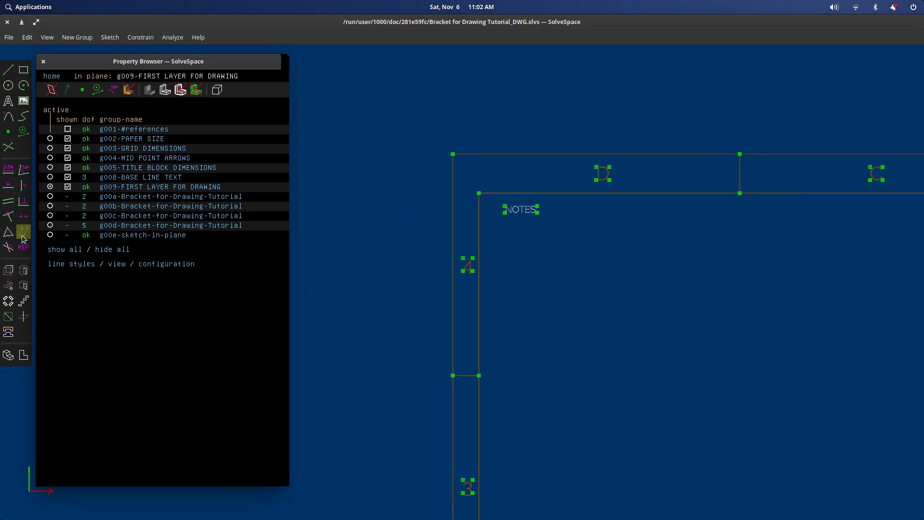
Place a TrueType text note '2. DIMENSIONS IN INCHES' beneath the NOTES heading
{"action": "left_click", "coordinate": [9, 101]}
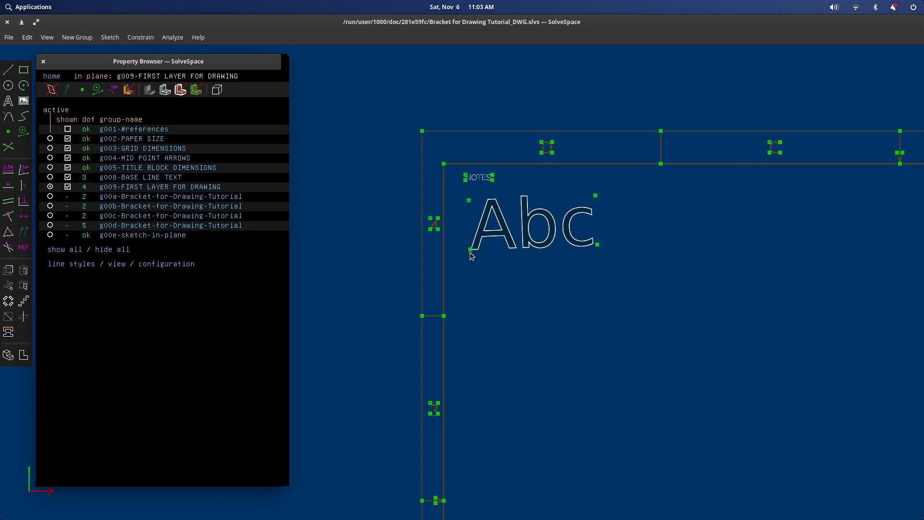
{"action": "left_click", "coordinate": [469, 248]}
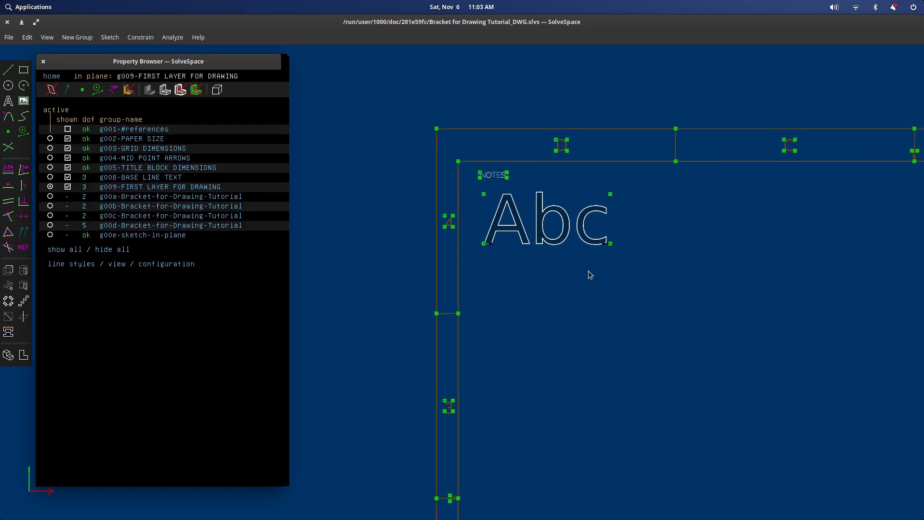
{"action": "left_click", "coordinate": [544, 221]}
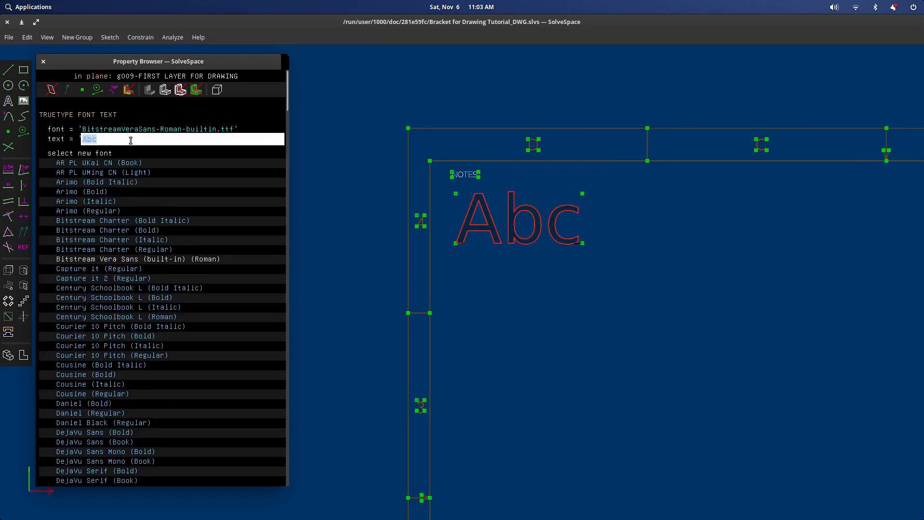
{"action": "type", "text": "DIMENSIONS IN INCHES"}
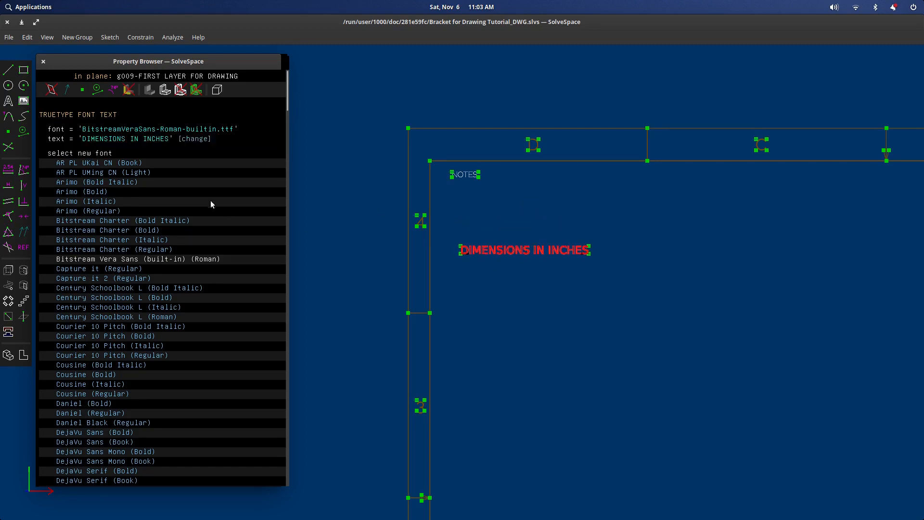
{"action": "left_click", "coordinate": [194, 138]}
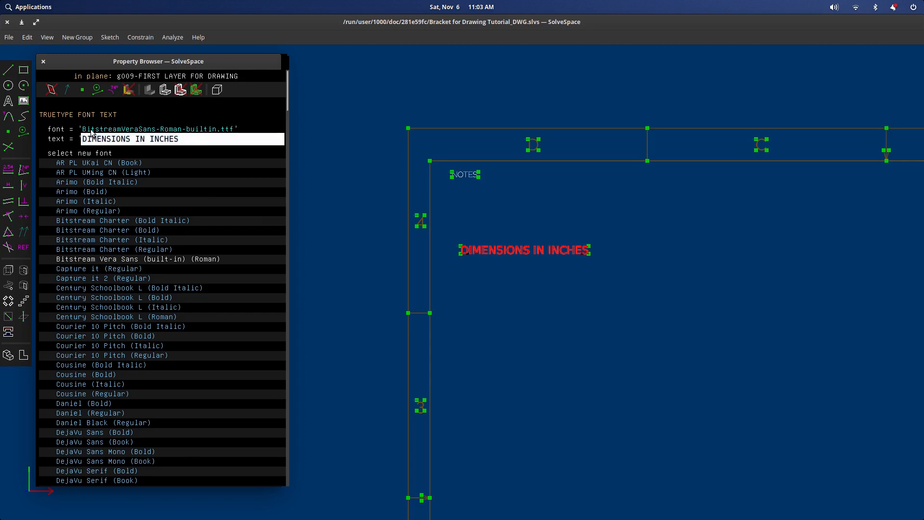
{"action": "type", "text": "2."}
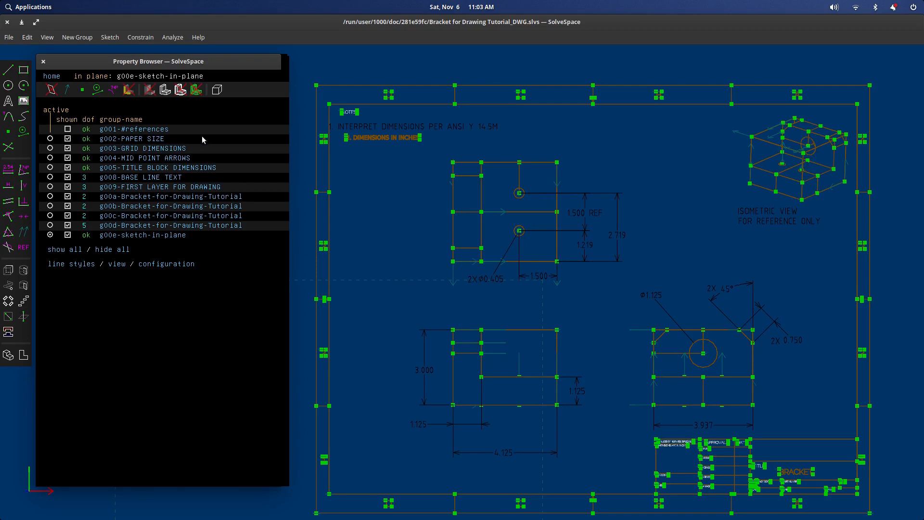
{"action": "mouse_move", "coordinate": [312, 224]}
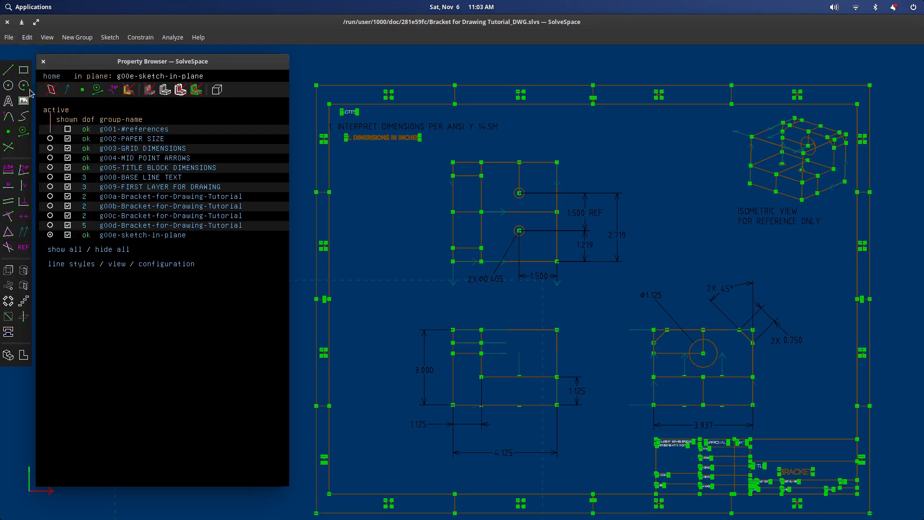
Show the File menu's list of recently opened drawings
{"action": "left_click", "coordinate": [8, 37]}
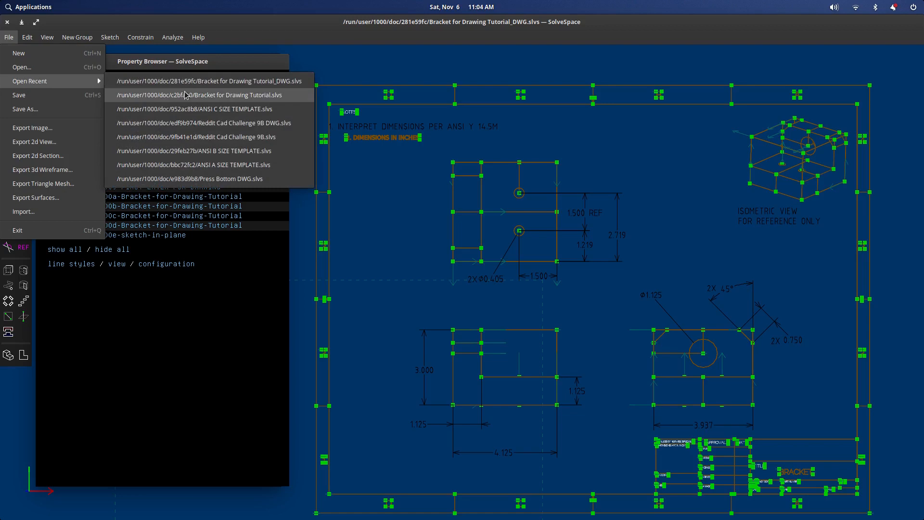
{"action": "left_click", "coordinate": [206, 96]}
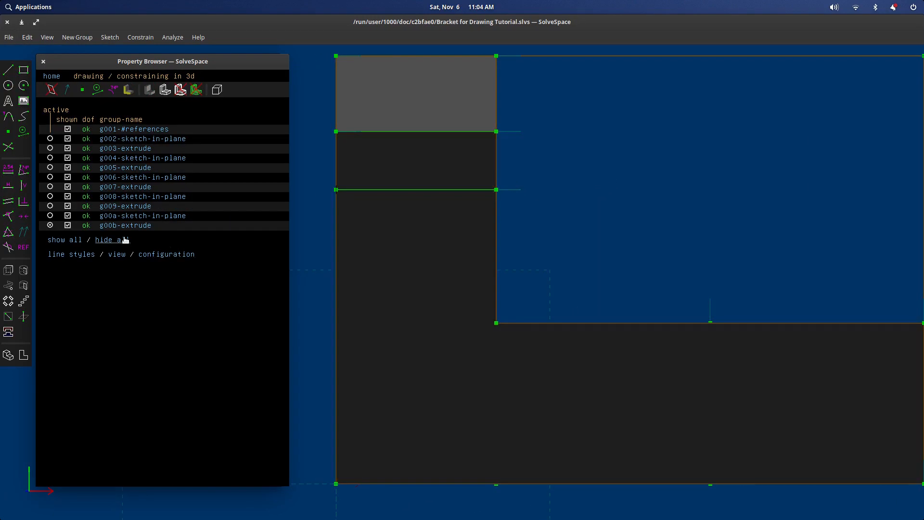
{"action": "left_click", "coordinate": [9, 38]}
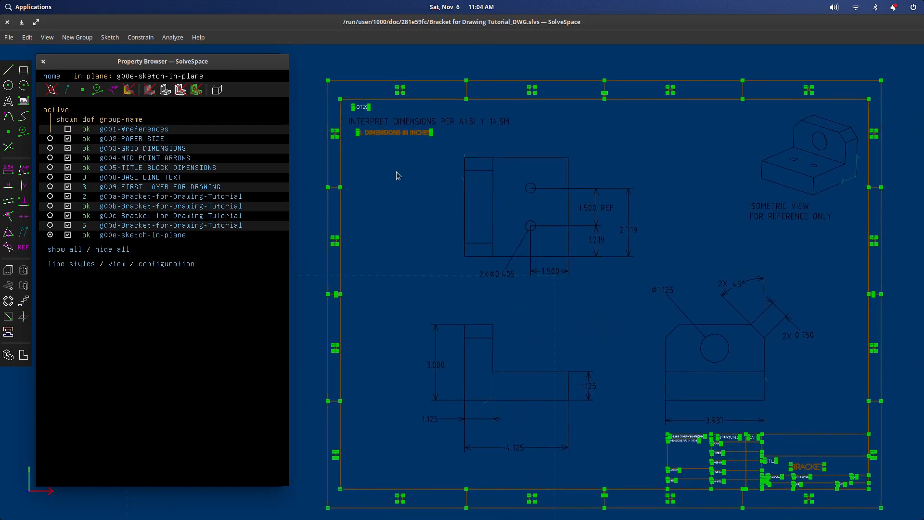
{"action": "mouse_move", "coordinate": [845, 361]}
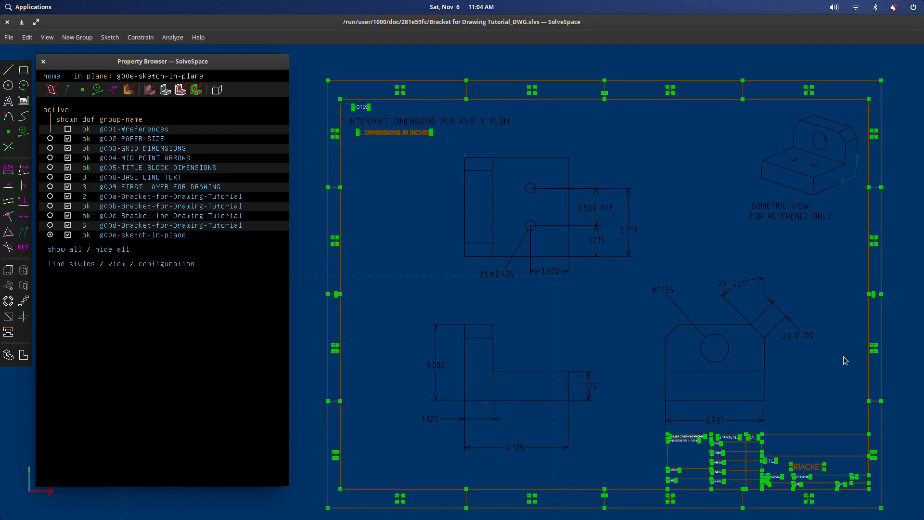
{"action": "mouse_move", "coordinate": [789, 349]}
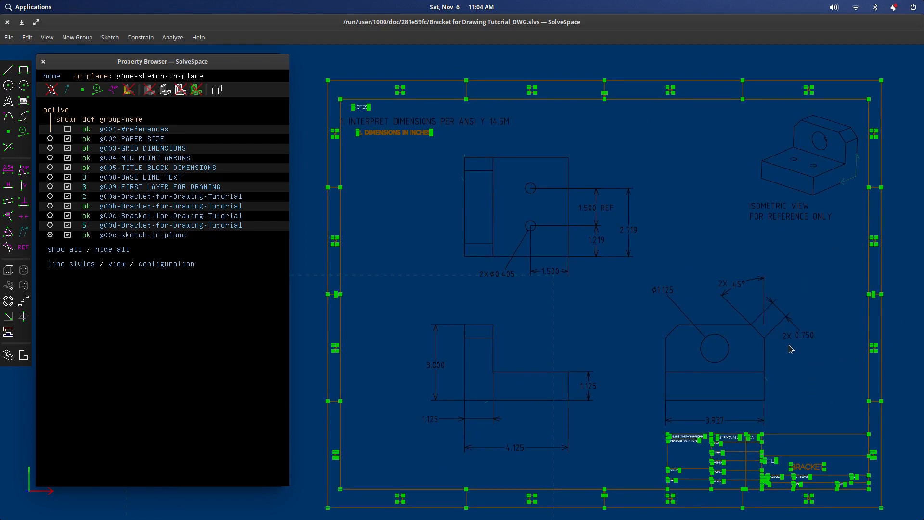
{"action": "mouse_move", "coordinate": [609, 332]}
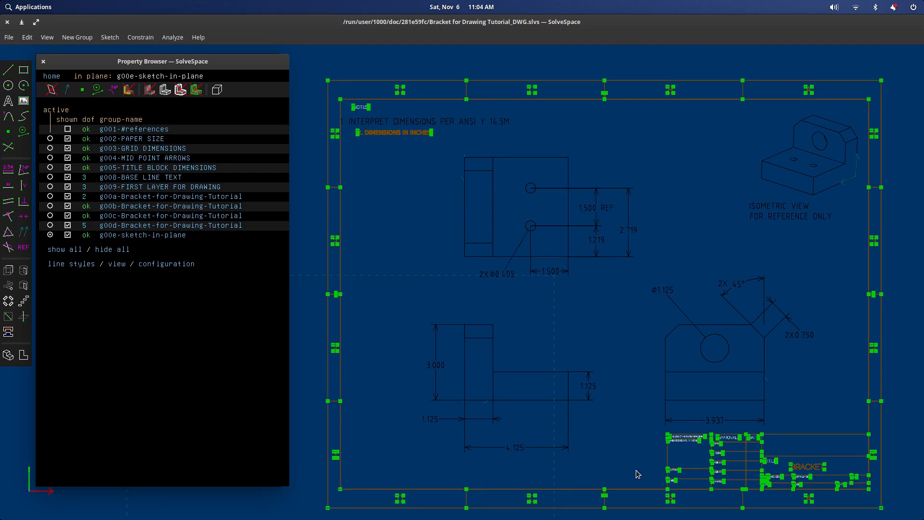
{"action": "mouse_move", "coordinate": [669, 359]}
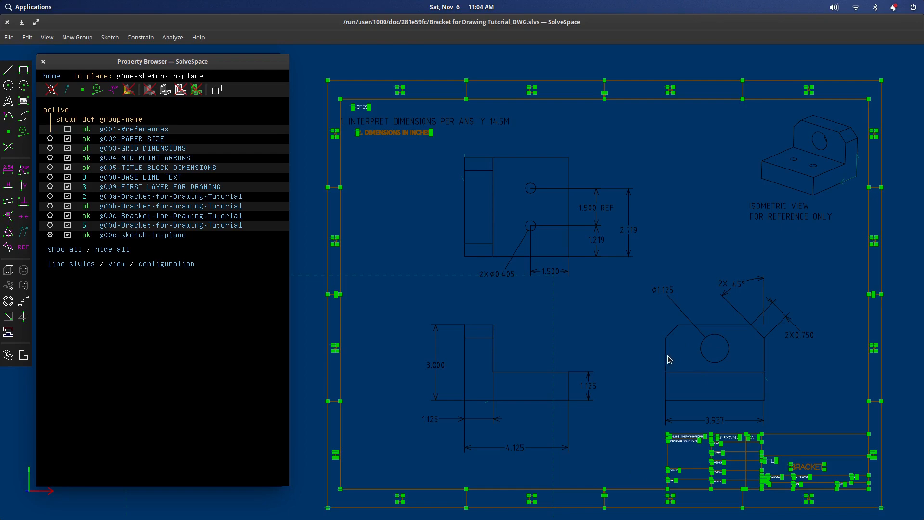
{"action": "mouse_move", "coordinate": [717, 349]}
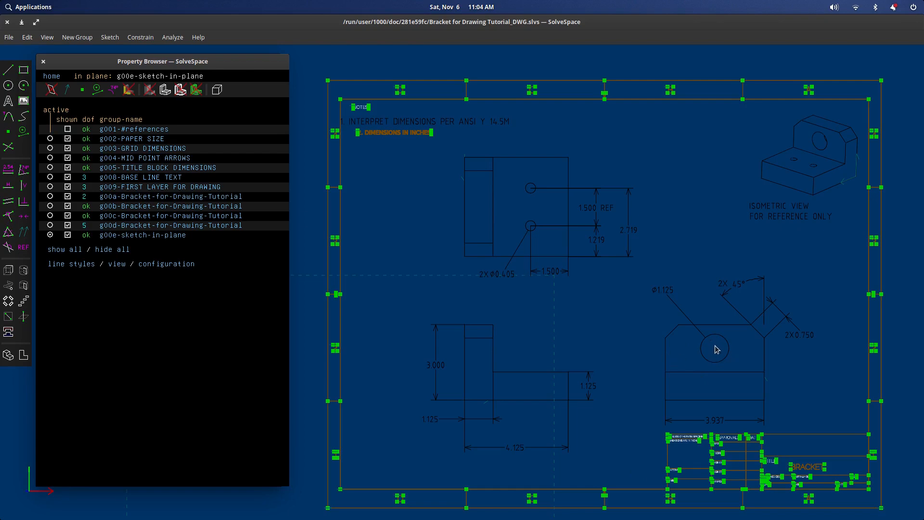
{"action": "mouse_move", "coordinate": [696, 396]}
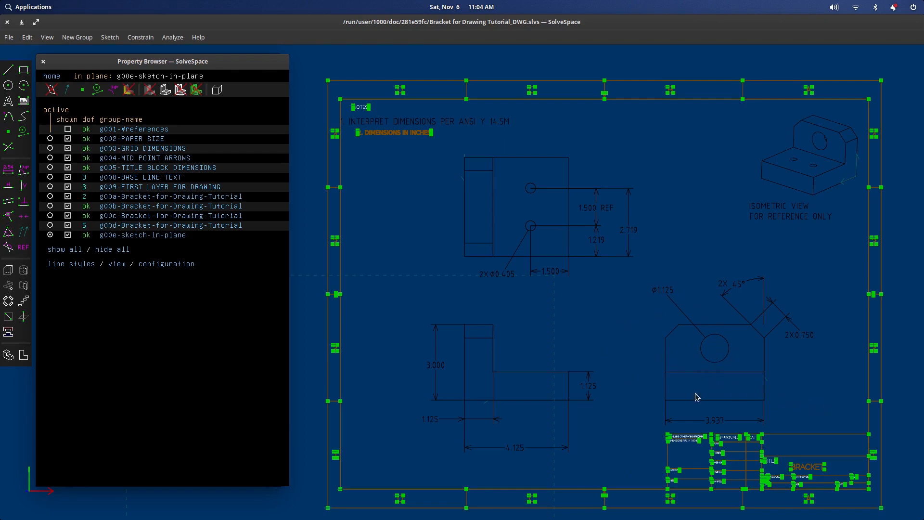
{"action": "mouse_move", "coordinate": [733, 376]}
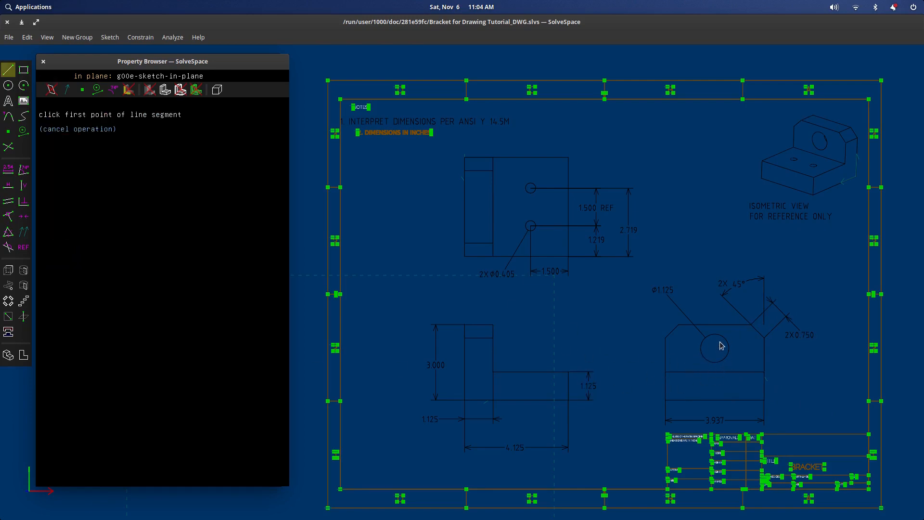
Draw vertical and horizontal center lines through the front view's hole, deleting the extra line piece
{"action": "left_click", "coordinate": [712, 312]}
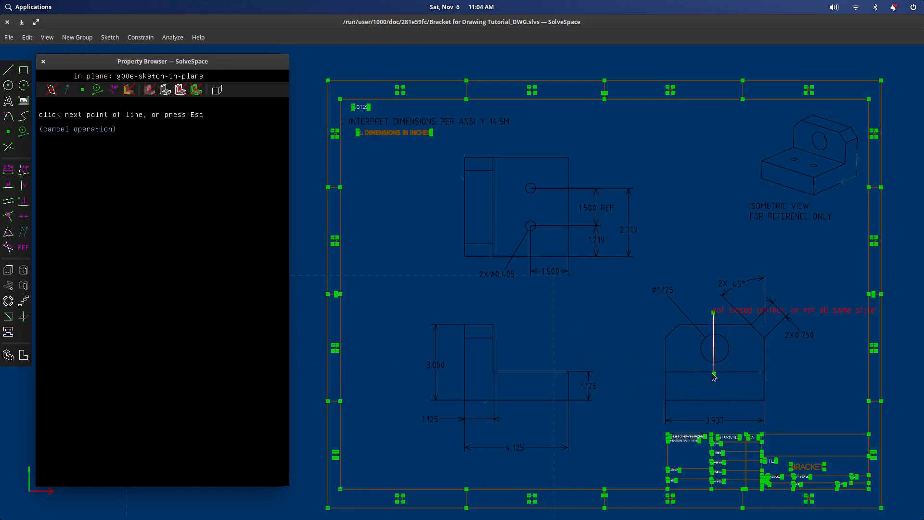
{"action": "left_click", "coordinate": [732, 364]}
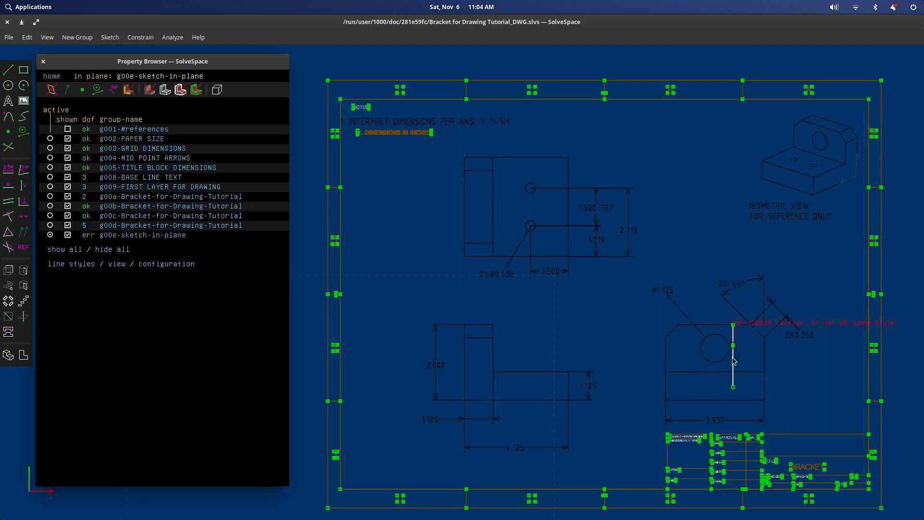
{"action": "left_click", "coordinate": [732, 356]}
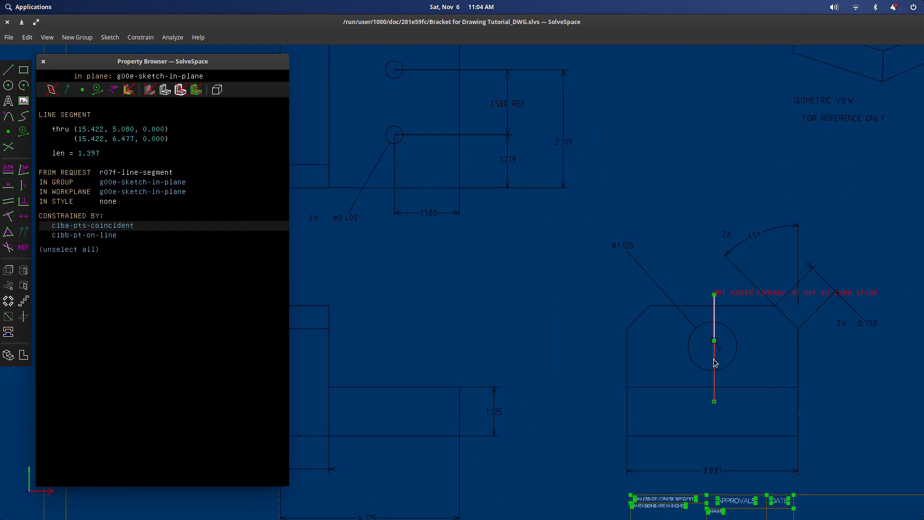
{"action": "key", "text": "Delete"}
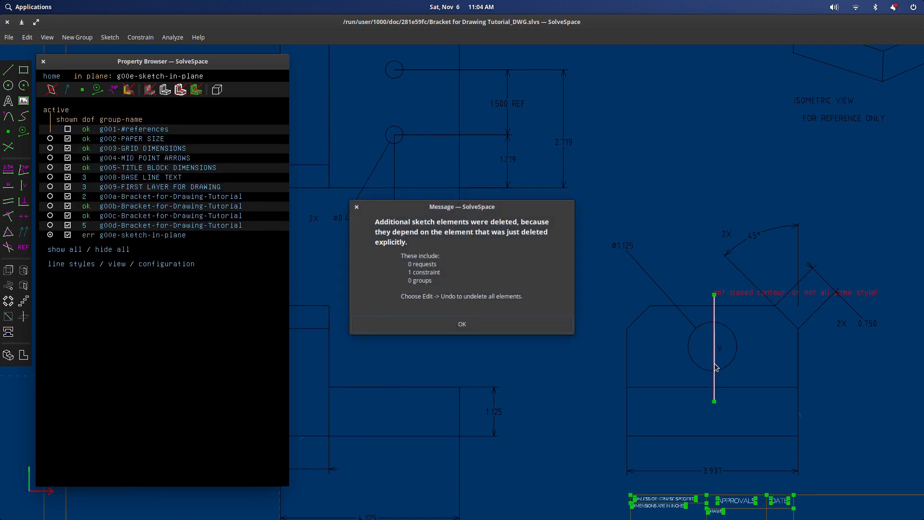
{"action": "left_click", "coordinate": [461, 323]}
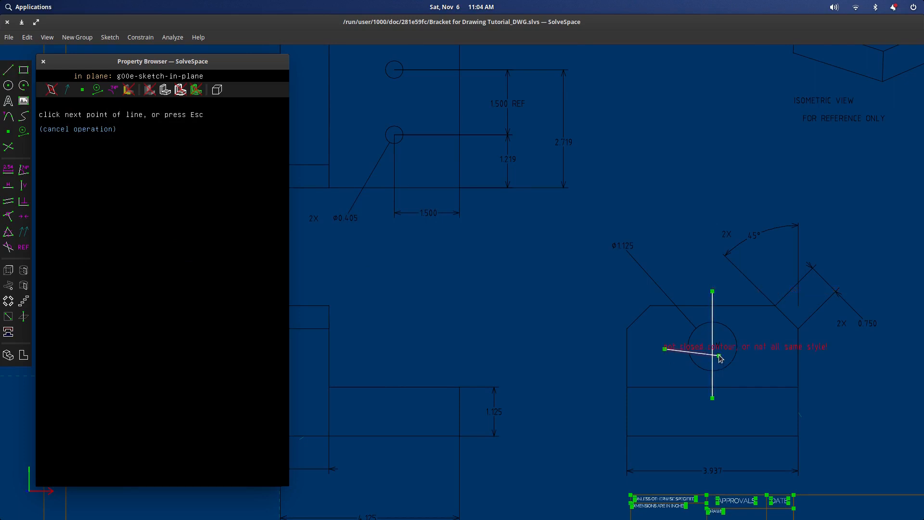
{"action": "left_click", "coordinate": [748, 377]}
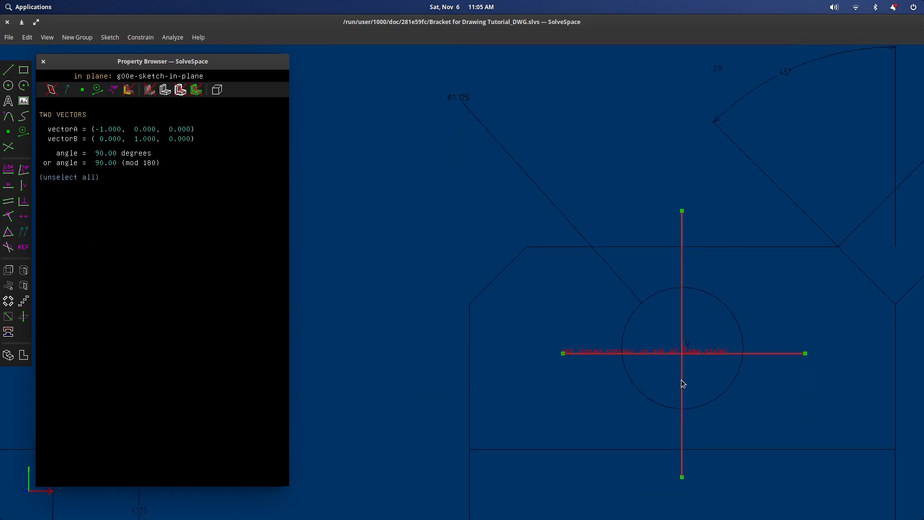
Assign the vertical center line a newly created custom style with dashed stipple
{"action": "right_click", "coordinate": [683, 383]}
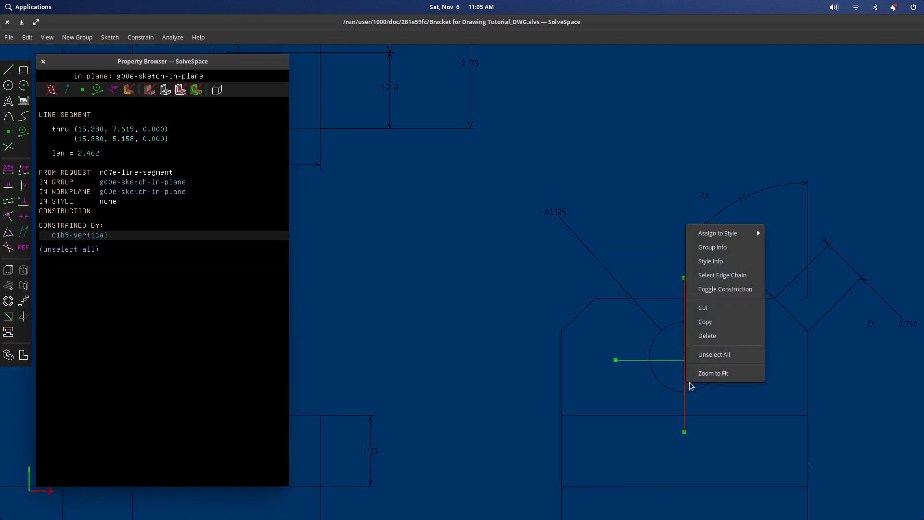
{"action": "mouse_move", "coordinate": [716, 233]}
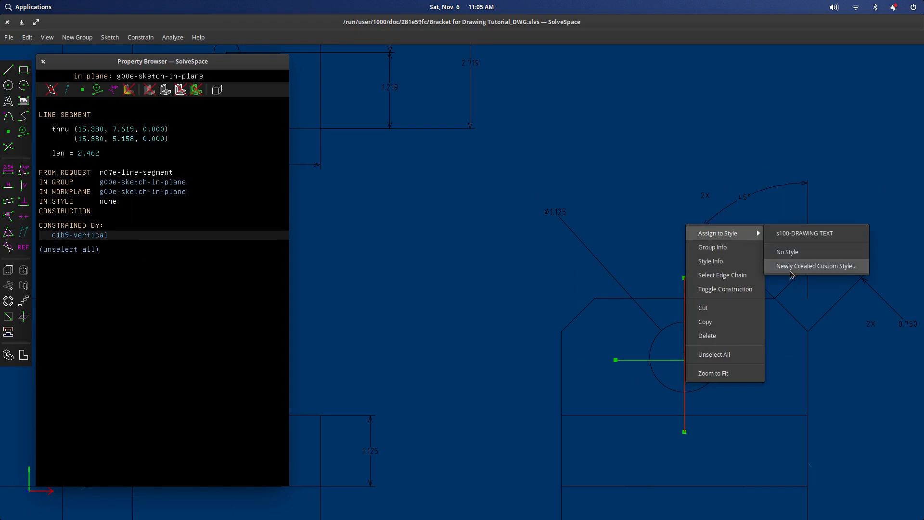
{"action": "left_click", "coordinate": [815, 266]}
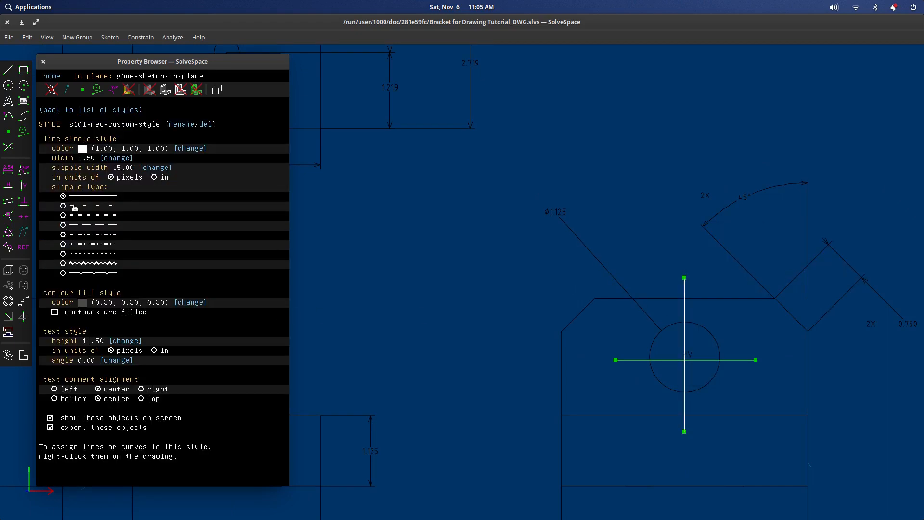
{"action": "left_click", "coordinate": [62, 203]}
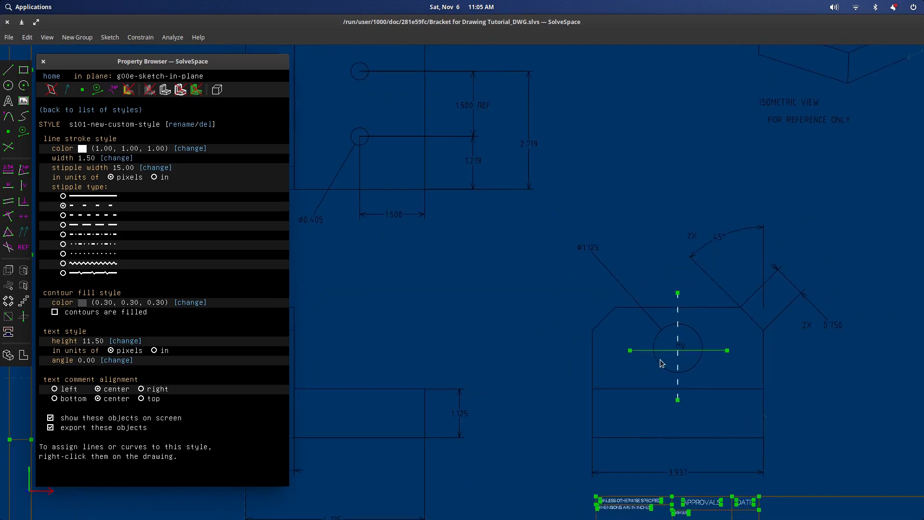
{"action": "mouse_move", "coordinate": [666, 359]}
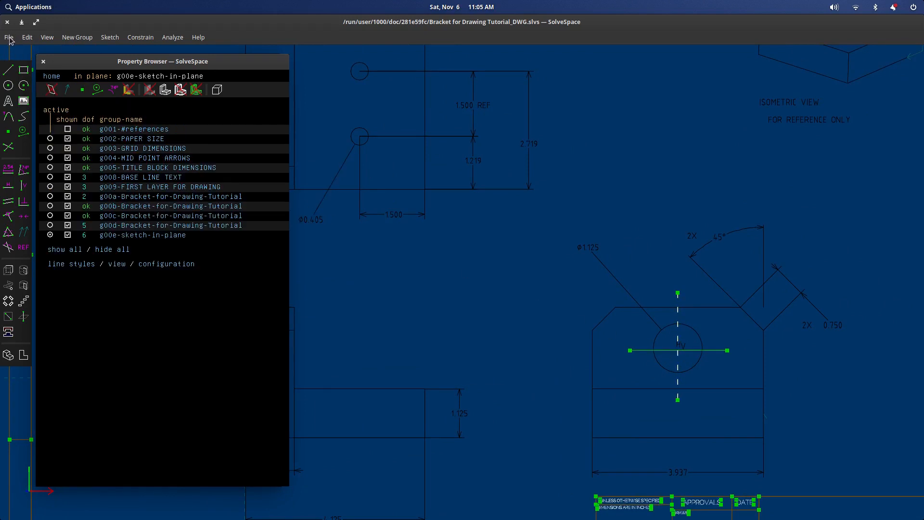
Save changes and reopen Bracket for Drawing Tutorial_DWG.slvs from the recent files
{"action": "left_click", "coordinate": [9, 38]}
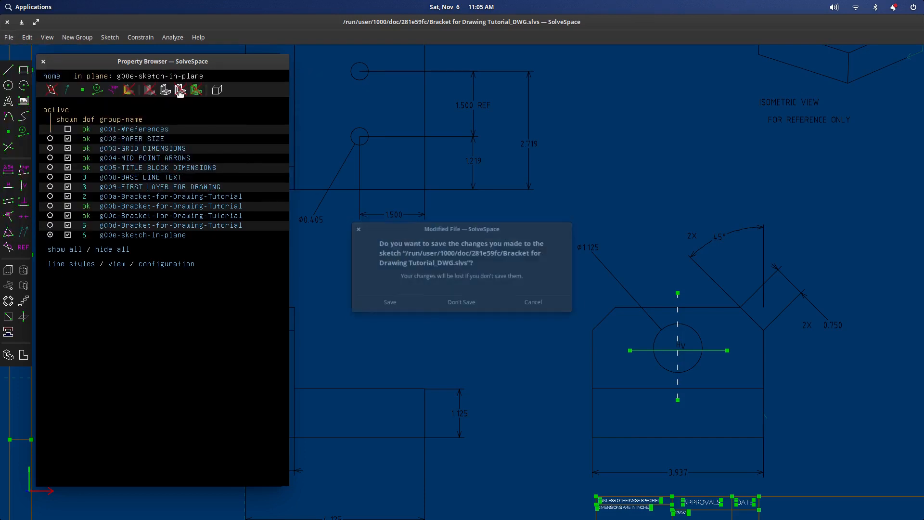
{"action": "left_click", "coordinate": [461, 301]}
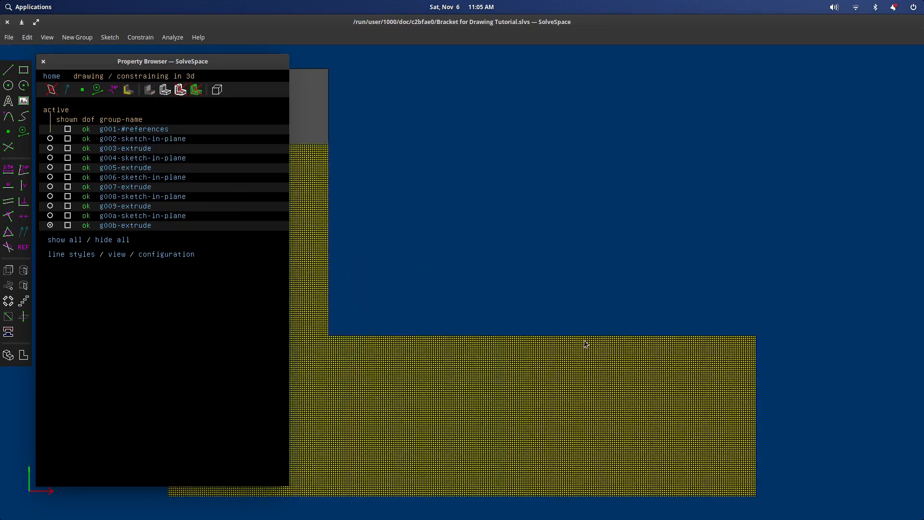
{"action": "left_click", "coordinate": [64, 239]}
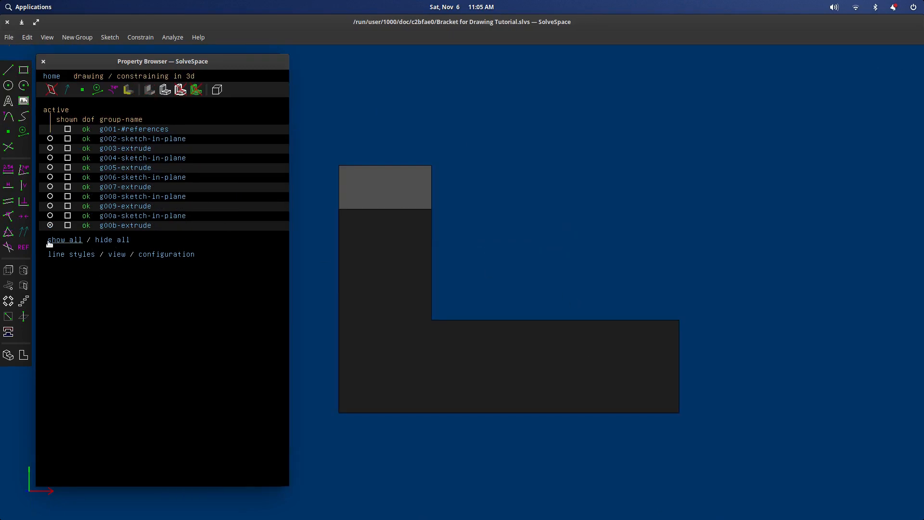
{"action": "left_click", "coordinate": [9, 37]}
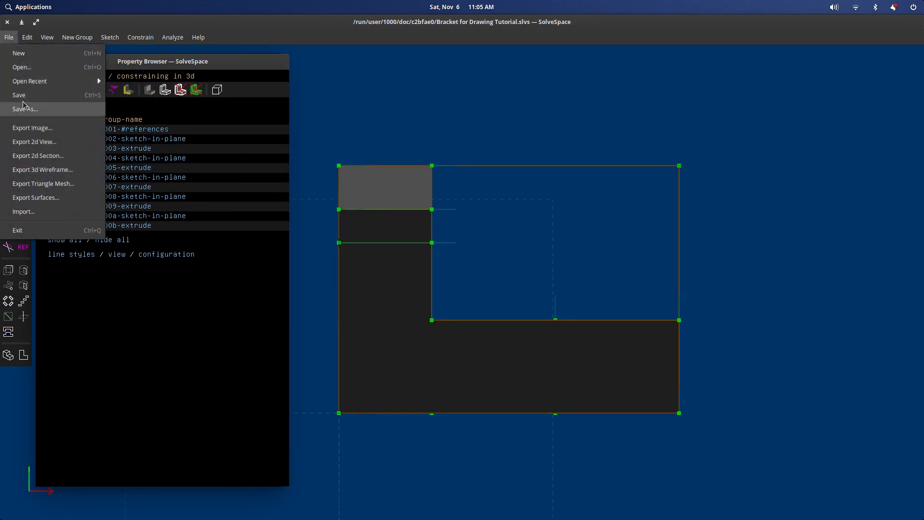
{"action": "left_click", "coordinate": [30, 81]}
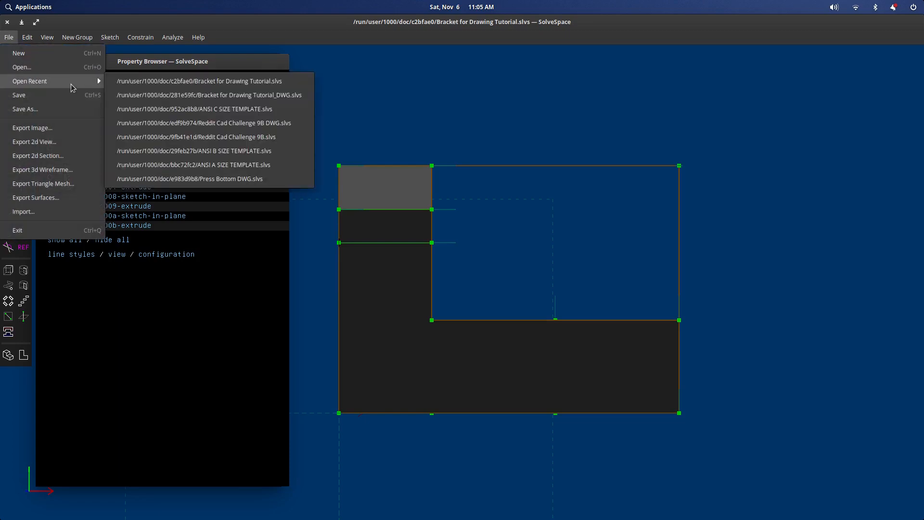
{"action": "left_click", "coordinate": [207, 95]}
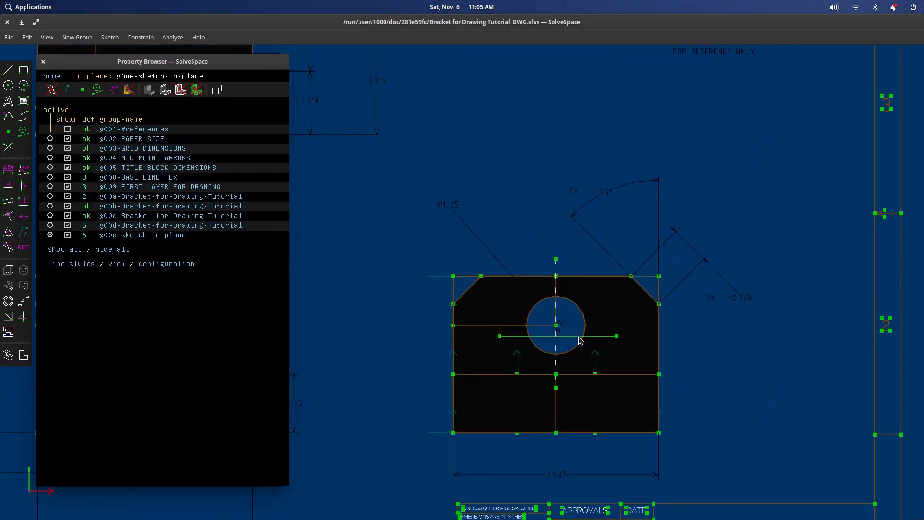
Constrain the horizontal center line to pass through the hole's centre
{"action": "left_click", "coordinate": [555, 300]}
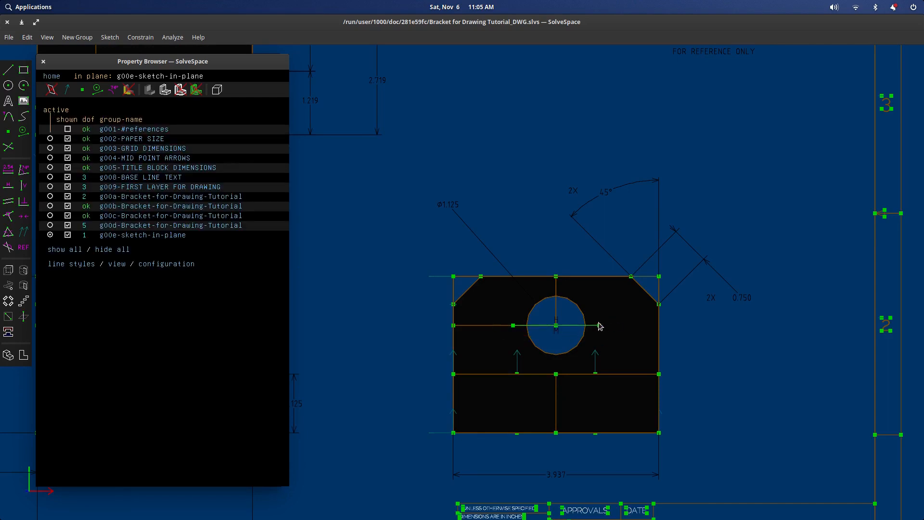
{"action": "left_click", "coordinate": [9, 70]}
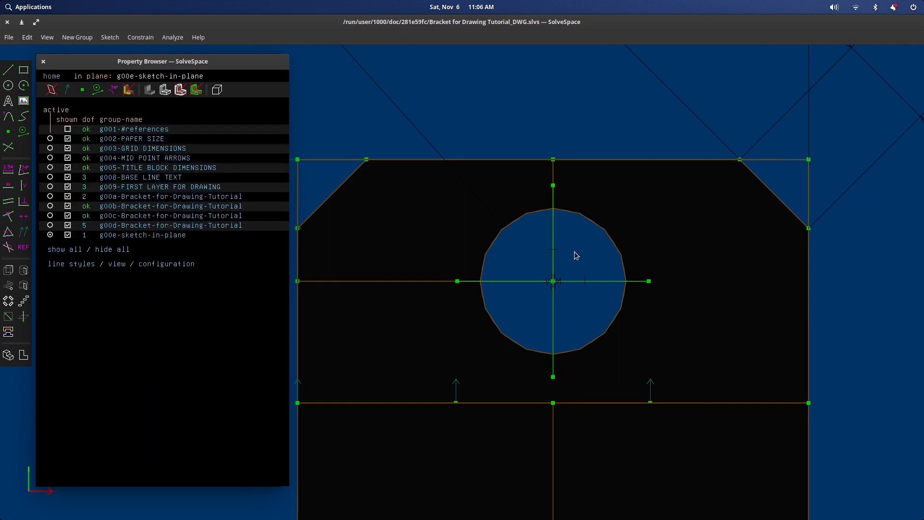
Assign the horizontal center line the dashed custom style s101-new-custom-style
{"action": "right_click", "coordinate": [563, 271]}
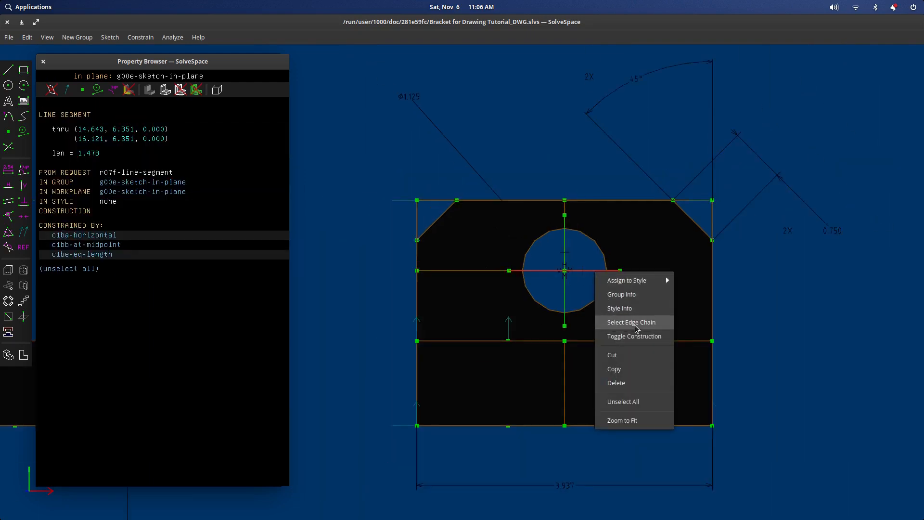
{"action": "mouse_move", "coordinate": [626, 280]}
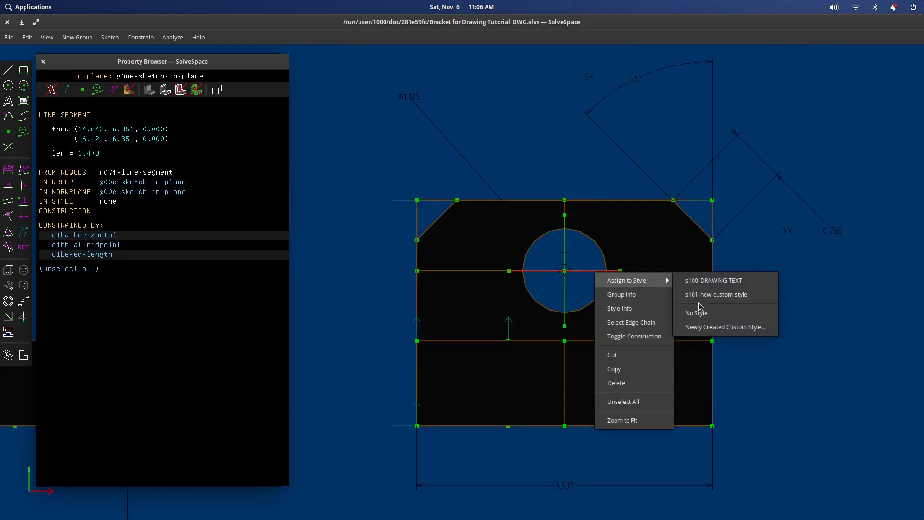
{"action": "left_click", "coordinate": [715, 295]}
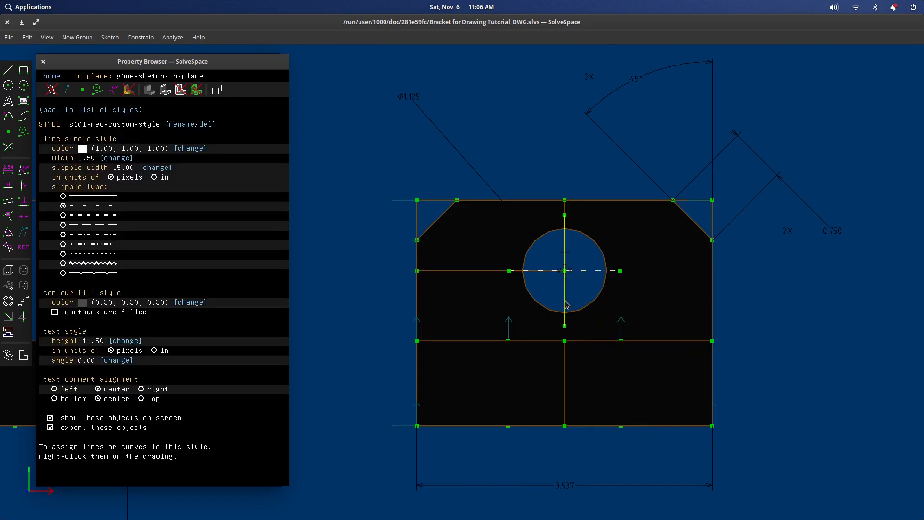
{"action": "right_click", "coordinate": [565, 269]}
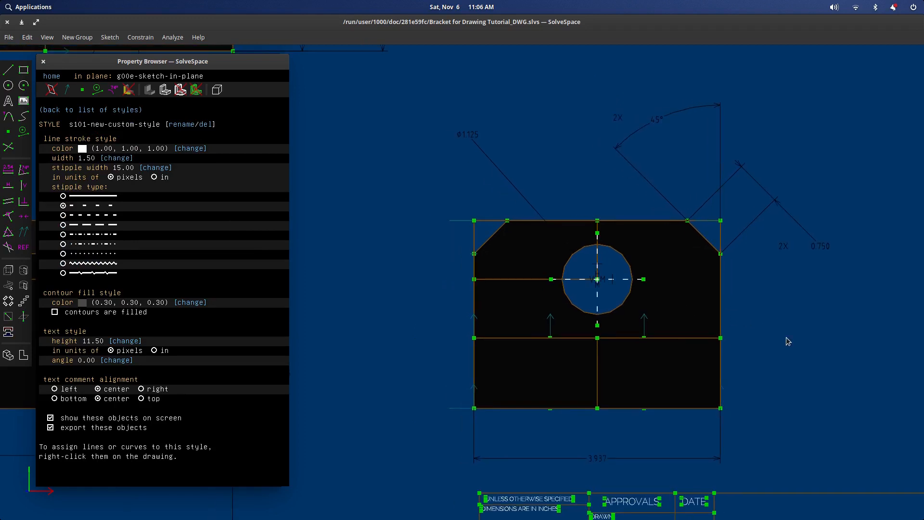
Place the hole-centre dimensions: 2.063 up from the bottom edge and 1.969 from the left edge
{"action": "left_click", "coordinate": [500, 408]}
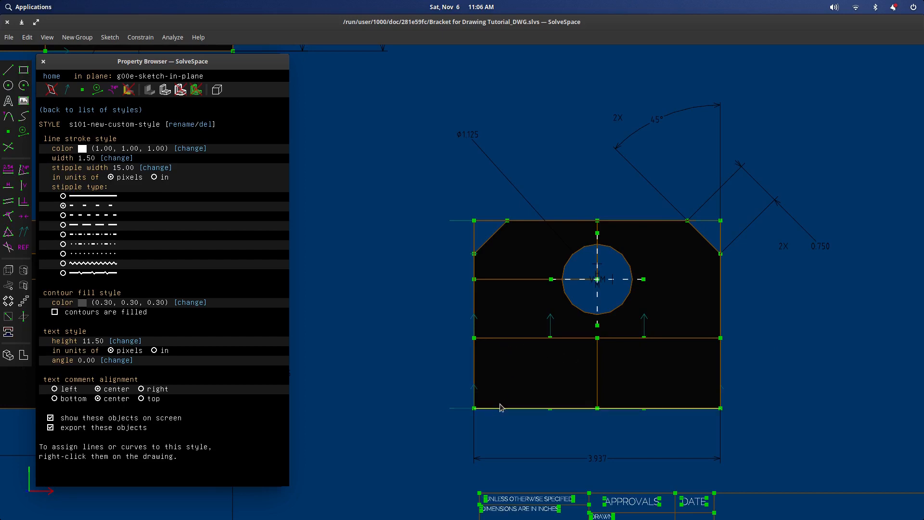
{"action": "left_click", "coordinate": [595, 408]}
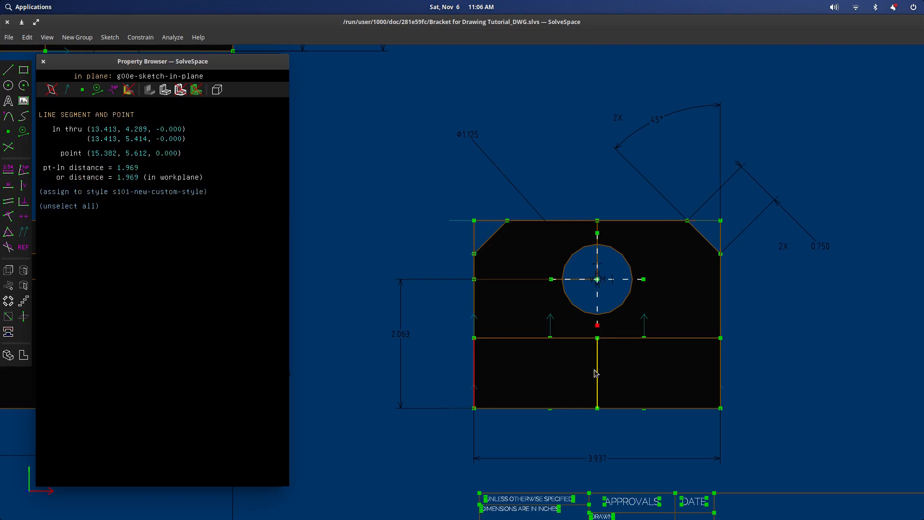
{"action": "left_click", "coordinate": [131, 191]}
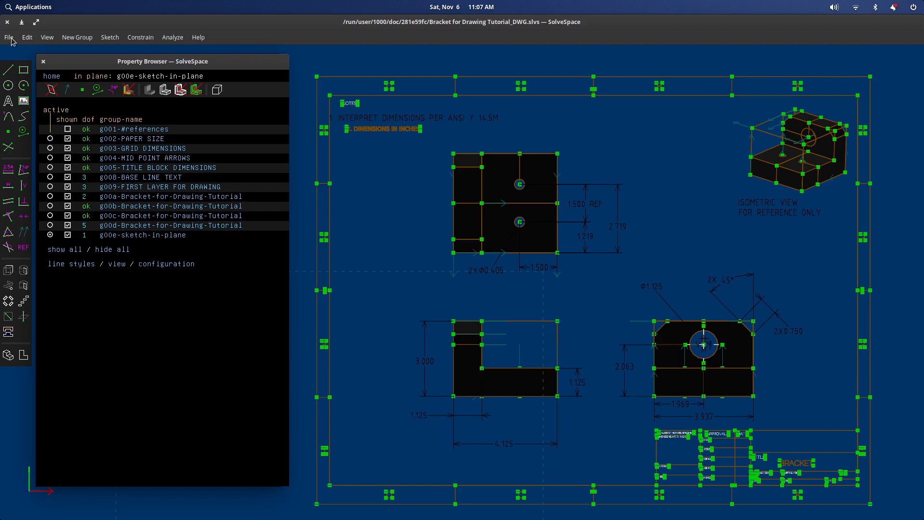
Reopen the recent bracket model and return to the drawing sheet shown as clean outlines
{"action": "left_click", "coordinate": [9, 36]}
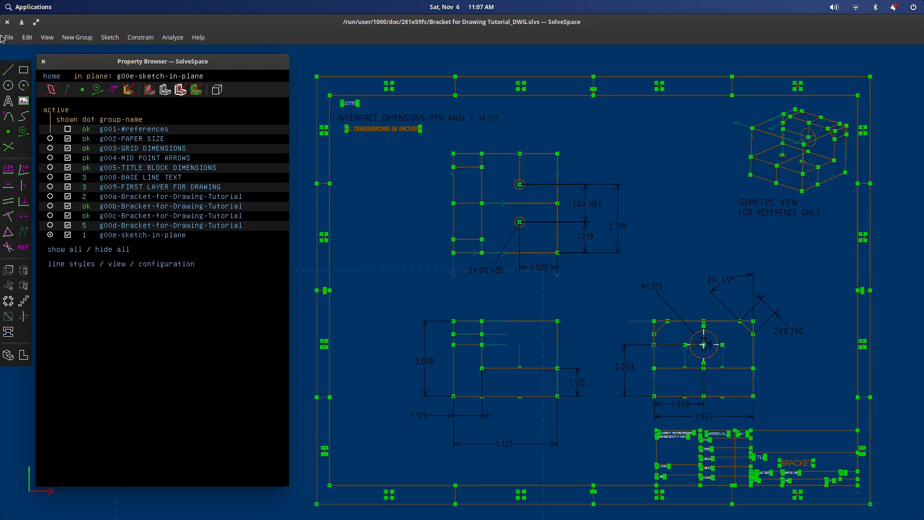
{"action": "left_click", "coordinate": [9, 36]}
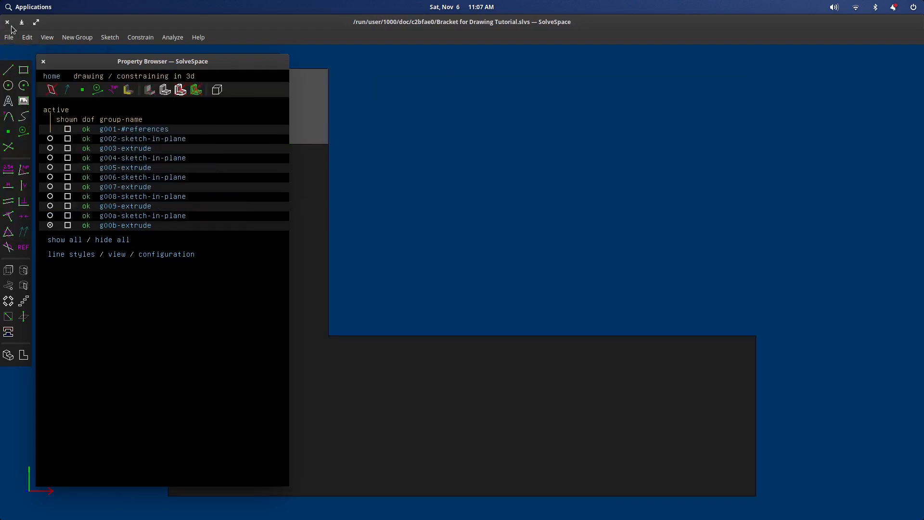
{"action": "left_click", "coordinate": [9, 37]}
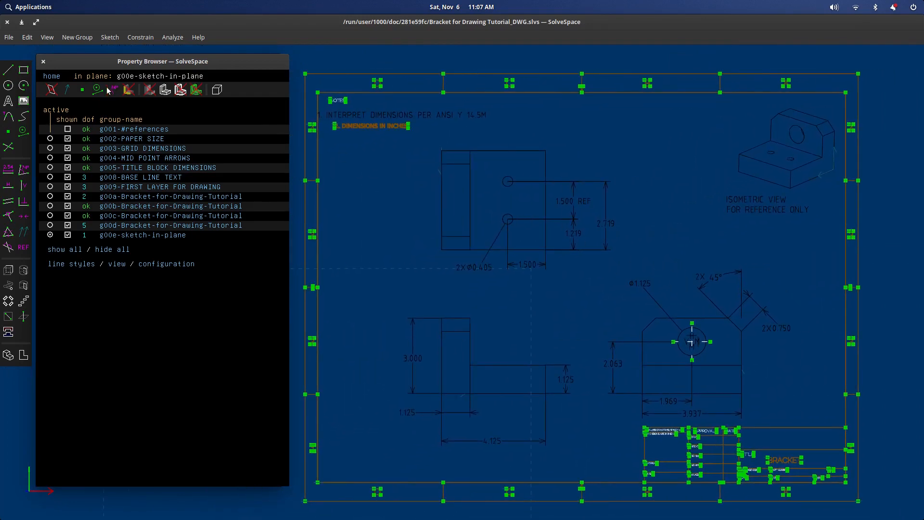
{"action": "left_click", "coordinate": [112, 90]}
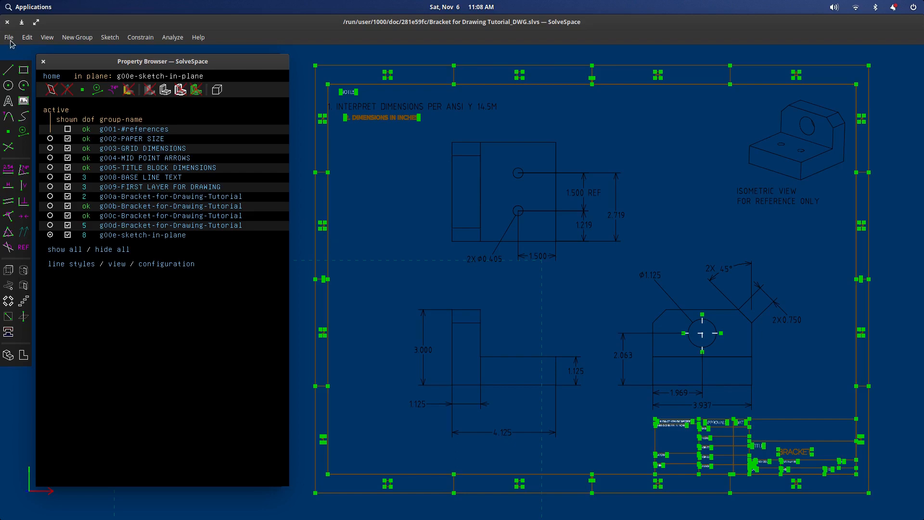
{"action": "left_click", "coordinate": [9, 37]}
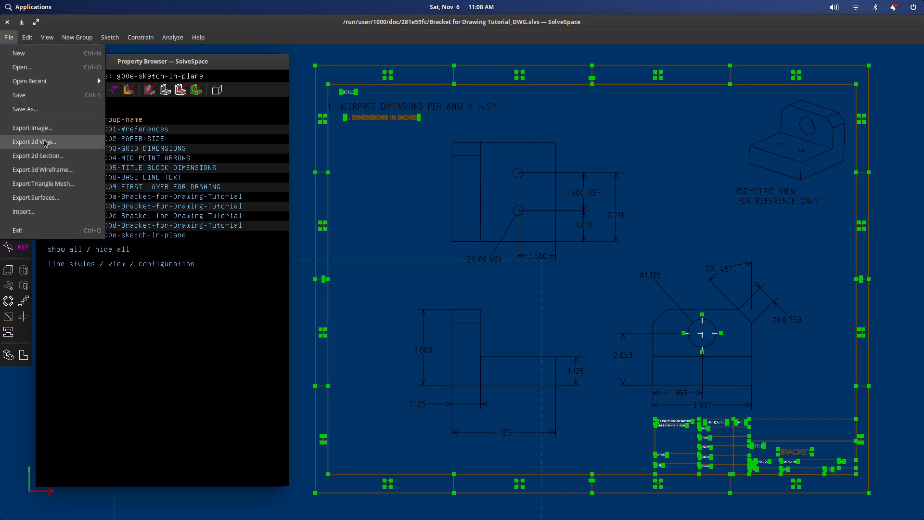
{"action": "left_click", "coordinate": [33, 142]}
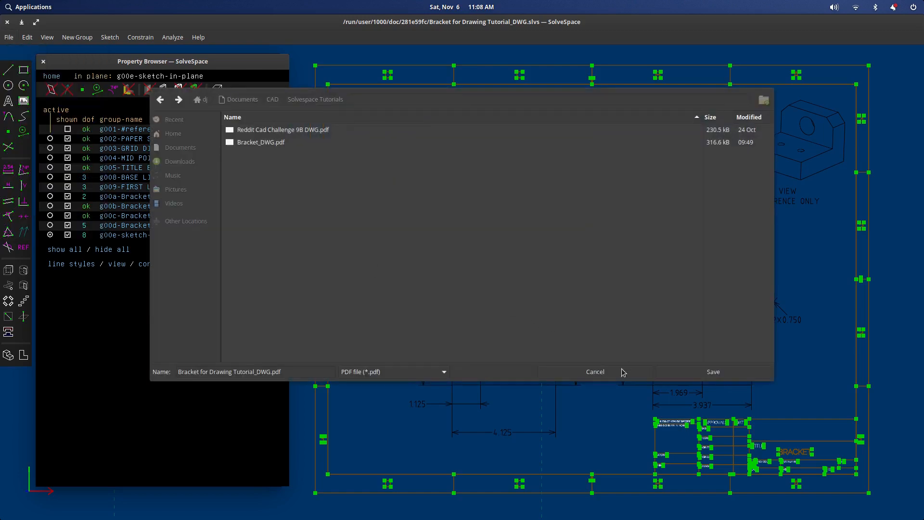
{"action": "mouse_move", "coordinate": [705, 277]}
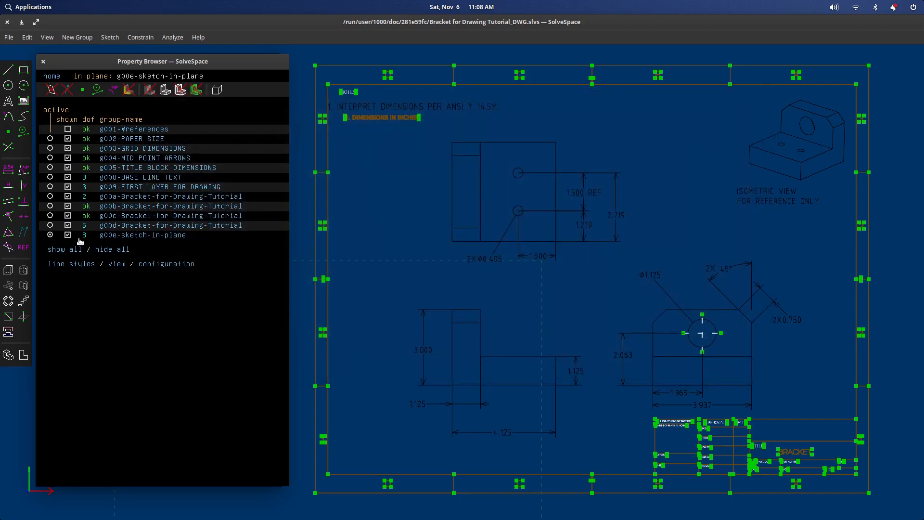
{"action": "mouse_move", "coordinate": [166, 263]}
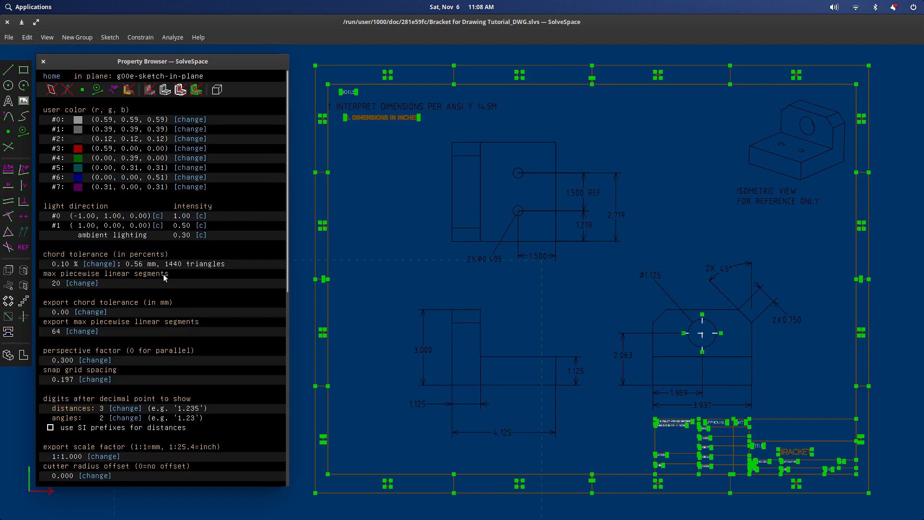
Scroll the configuration panel down to the export canvas margins, all set to zero
{"action": "scroll", "scroll_direction": "down", "scroll_amount": 3}
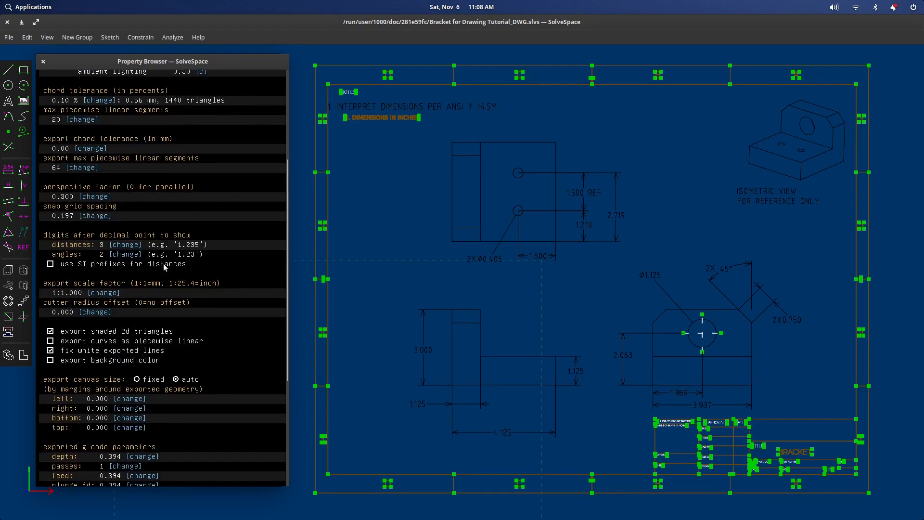
{"action": "scroll", "scroll_direction": "down", "scroll_amount": 3}
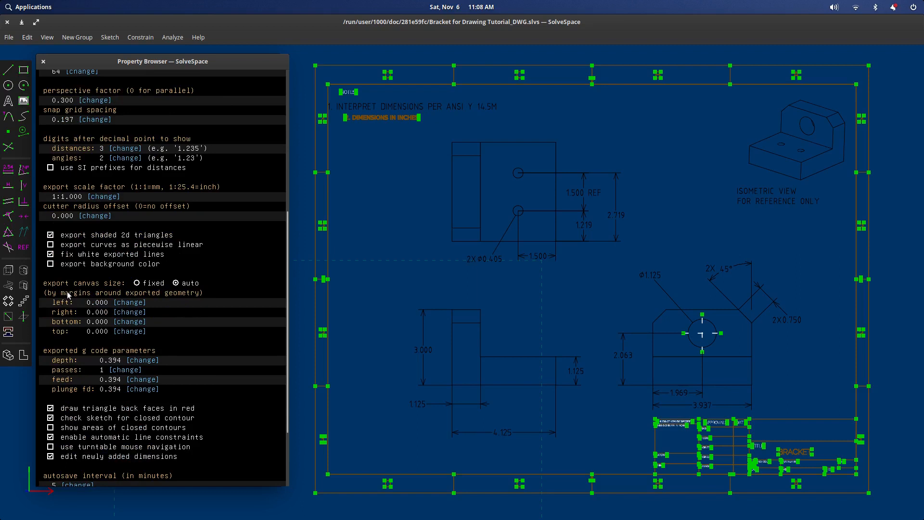
{"action": "mouse_move", "coordinate": [85, 314]}
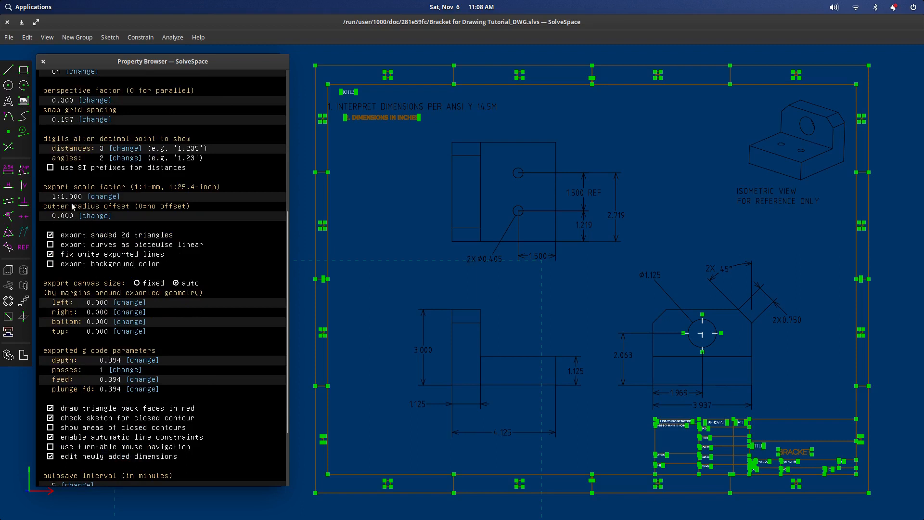
{"action": "mouse_move", "coordinate": [70, 125]}
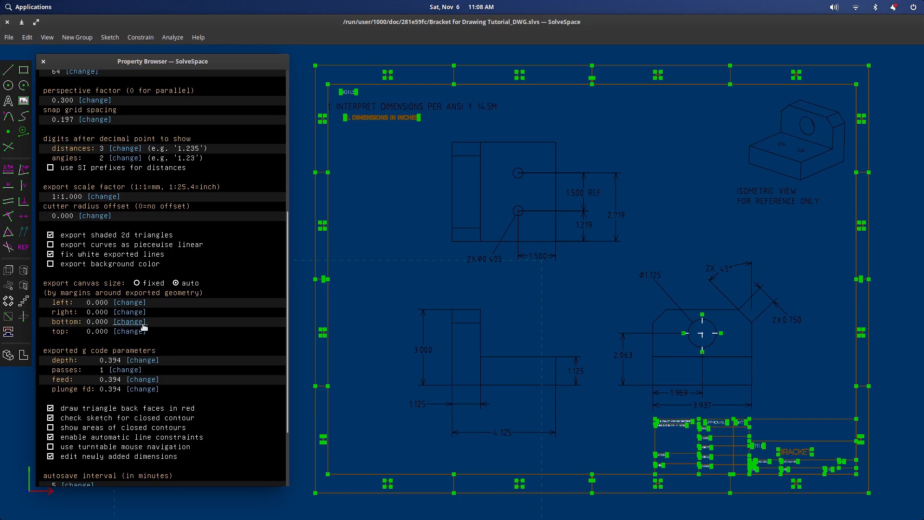
{"action": "mouse_move", "coordinate": [878, 384]}
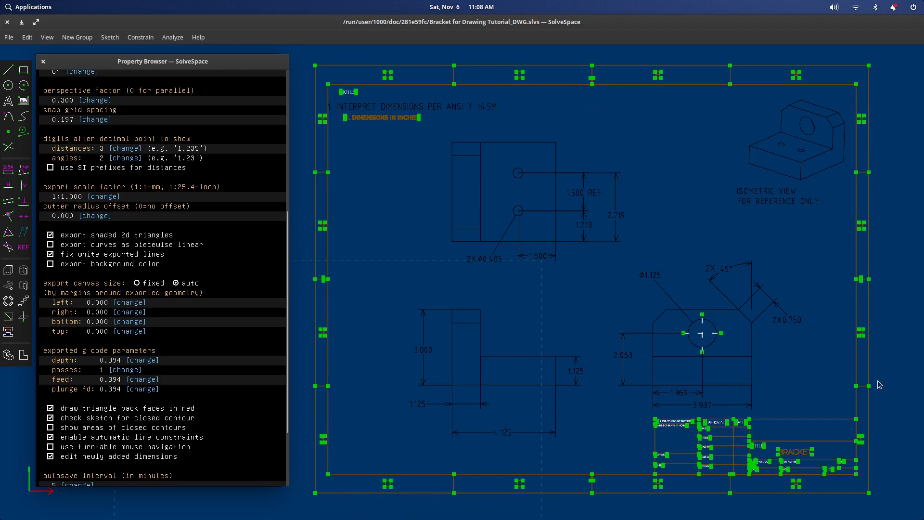
{"action": "mouse_move", "coordinate": [889, 466]}
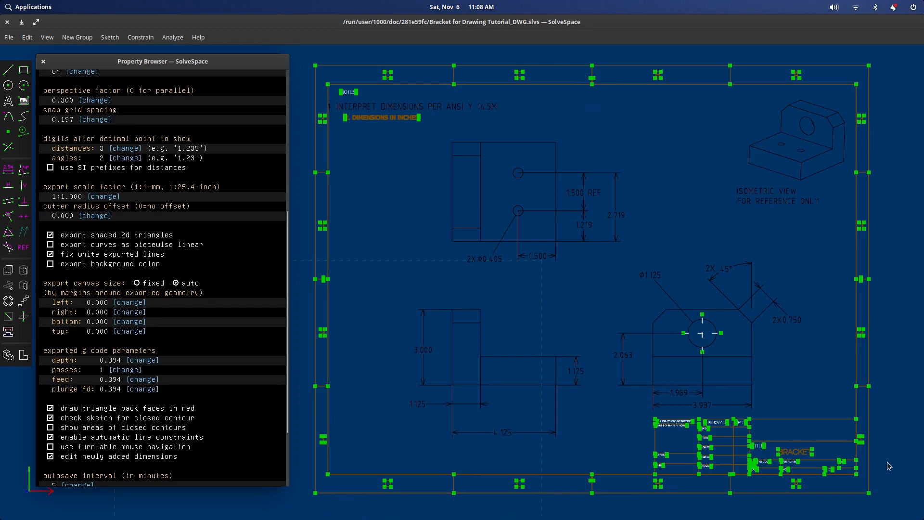
{"action": "mouse_move", "coordinate": [716, 394]}
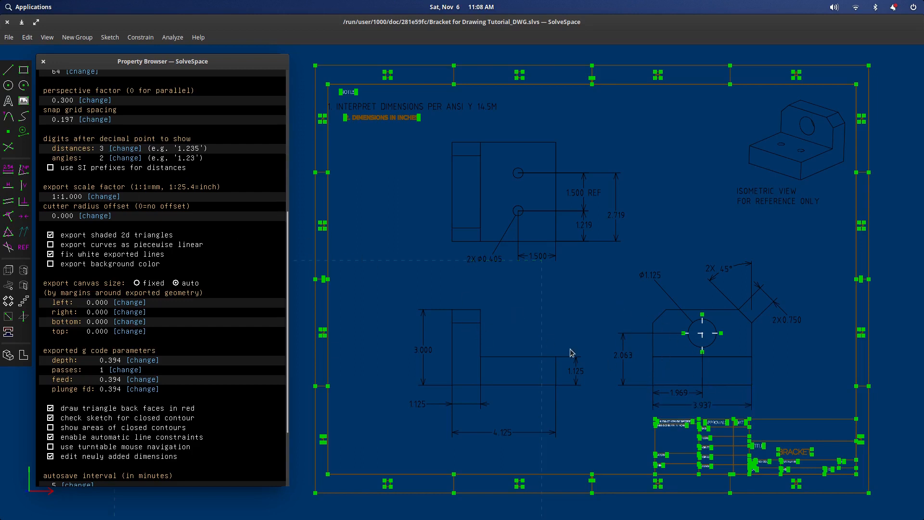
Export the 2D view as Bracket_DWG.pdf, replacing the existing file
{"action": "left_click", "coordinate": [9, 37]}
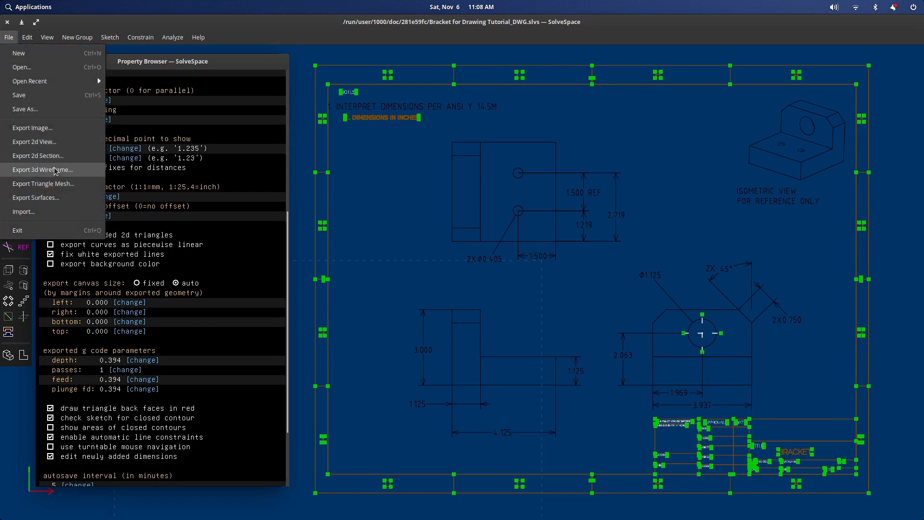
{"action": "left_click", "coordinate": [35, 141]}
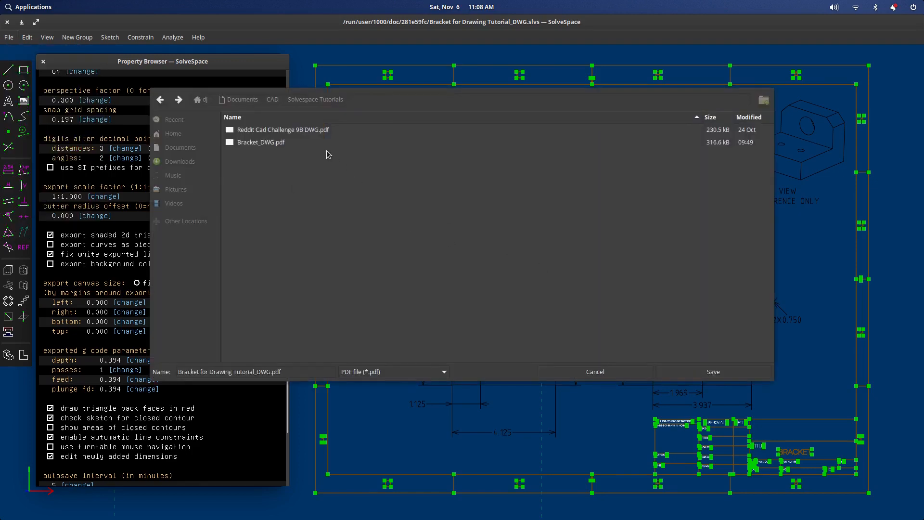
{"action": "left_click", "coordinate": [261, 143]}
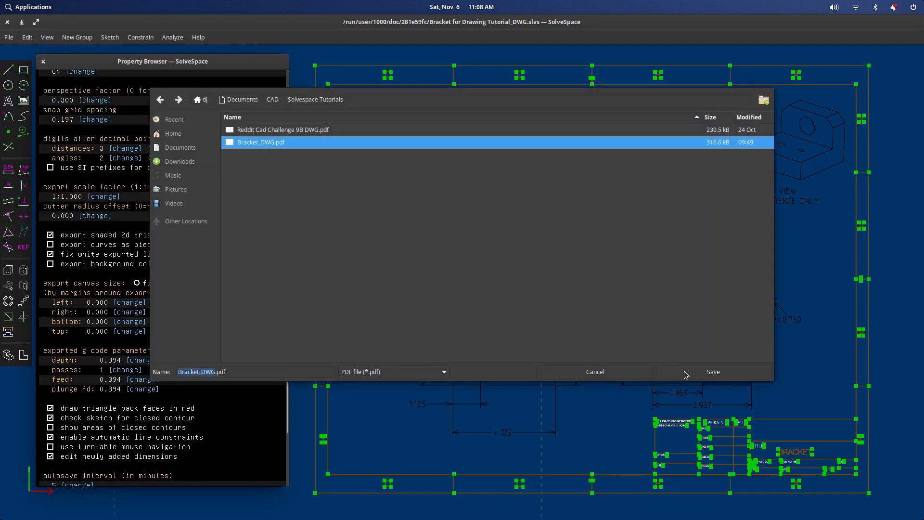
{"action": "left_click", "coordinate": [712, 371]}
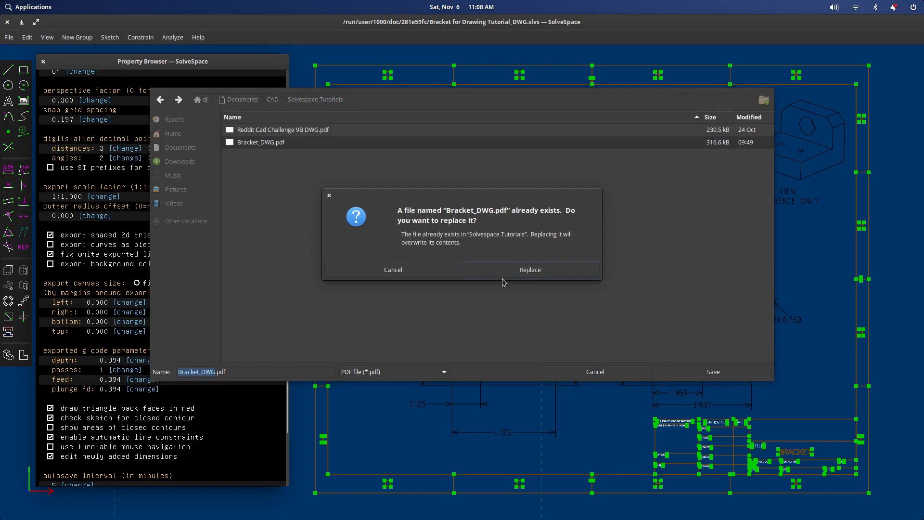
{"action": "left_click", "coordinate": [528, 270]}
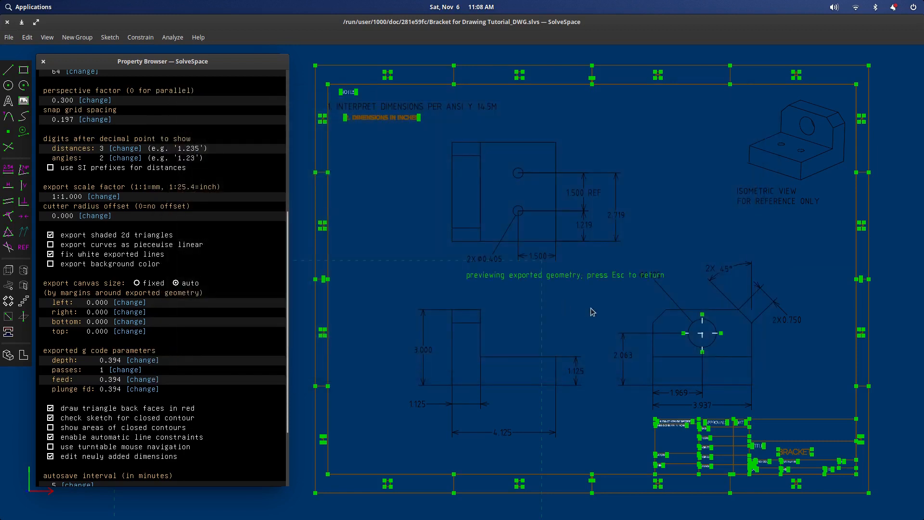
{"action": "mouse_move", "coordinate": [612, 307]}
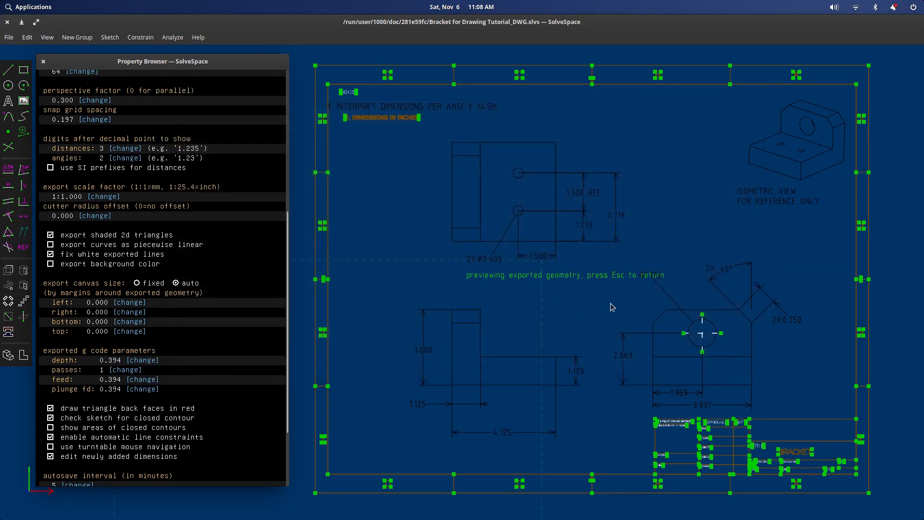